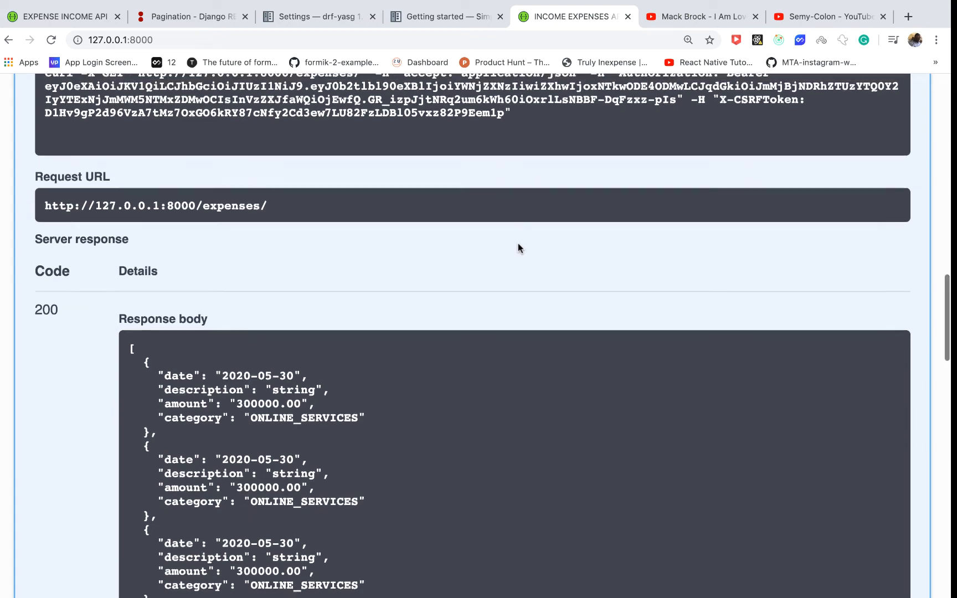
- Dismiss Authorize with no token and execute GET /expenses/, getting a 500 AnonymousUser error
scroll("up", 3)
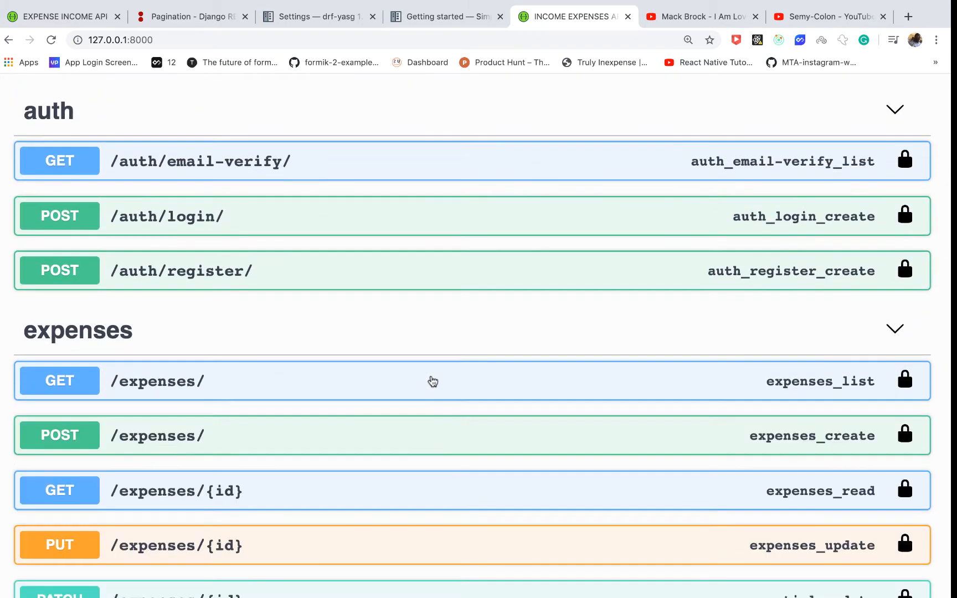
scroll("up", 3)
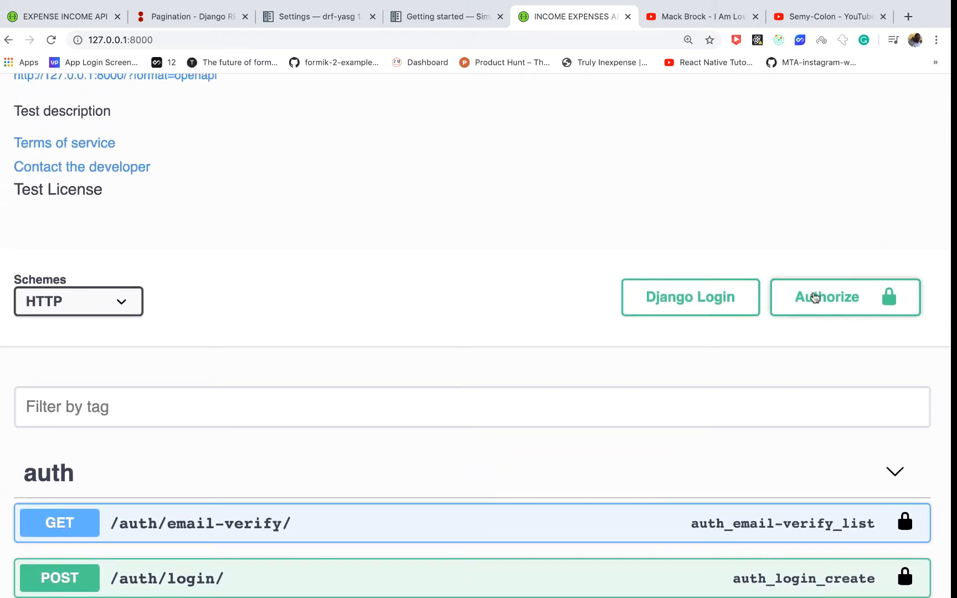
left_click(845, 297)
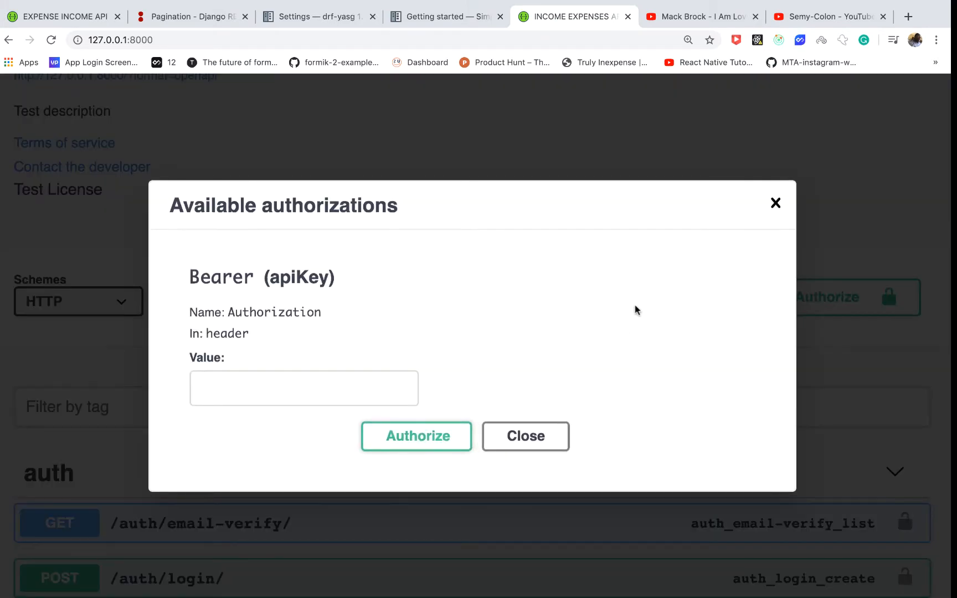
left_click(526, 436)
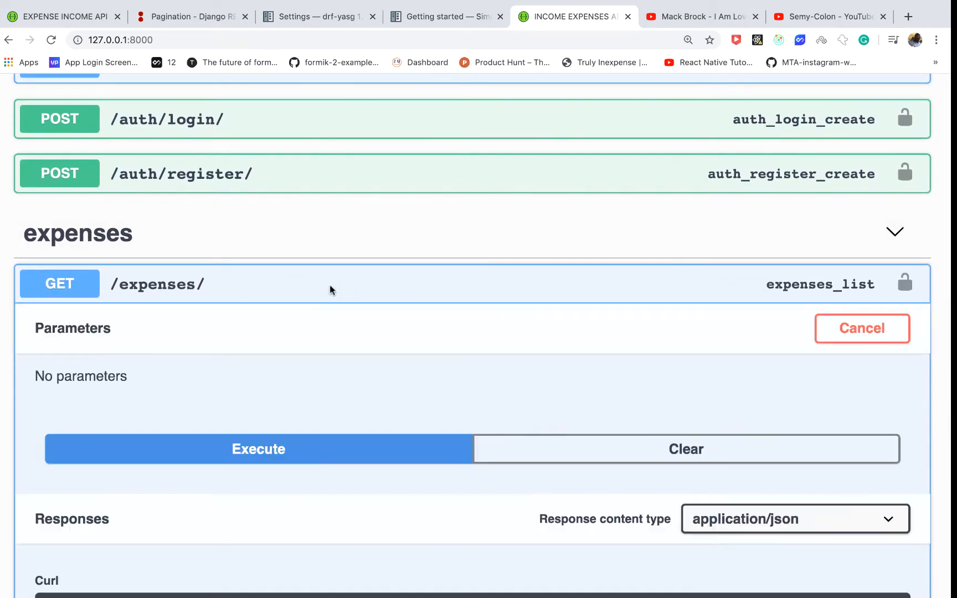
left_click(258, 449)
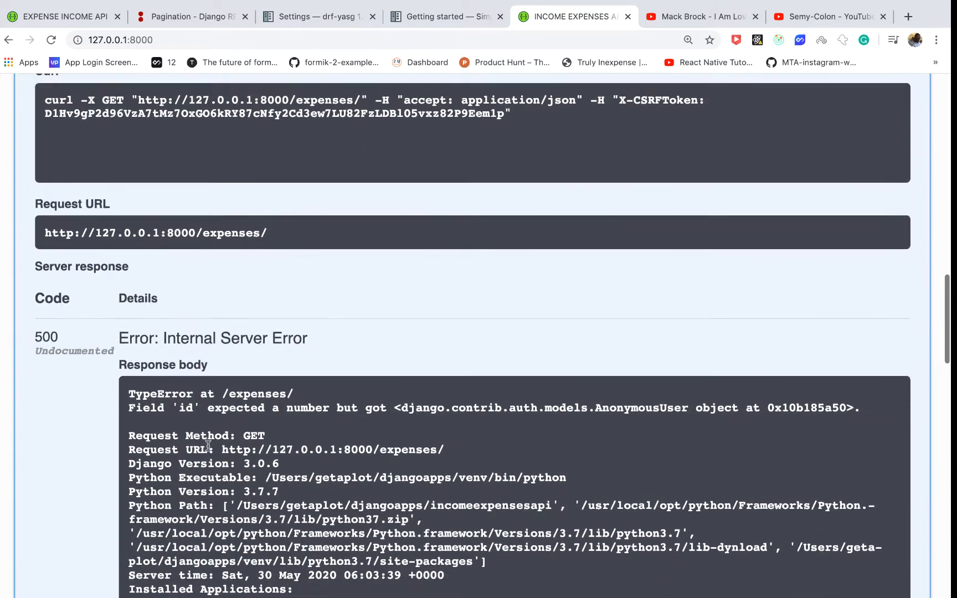
scroll("down", 3)
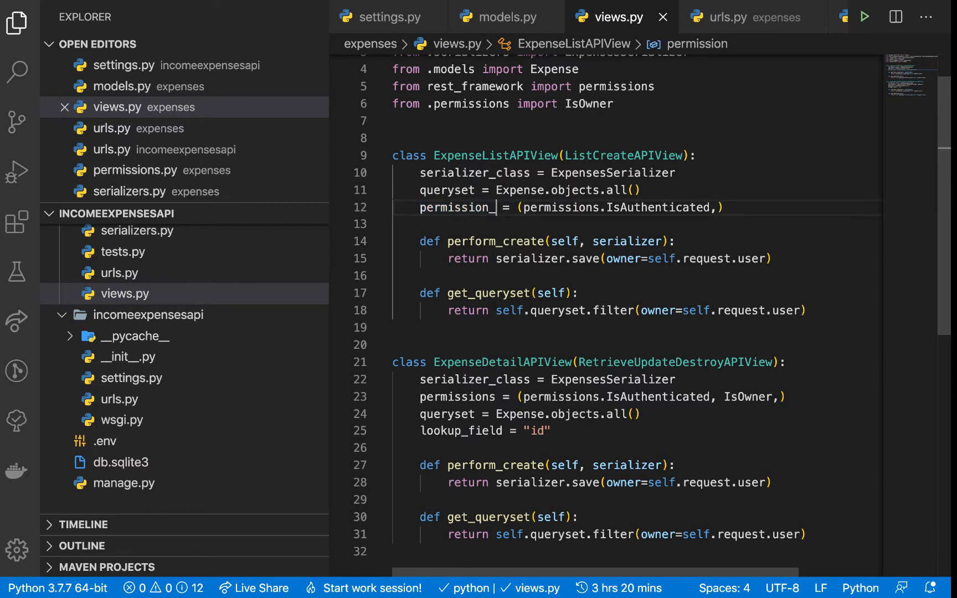
- Complete line 12 of views.py as permission_classes = (permissions.IsAuthenticated,)
type("classes")
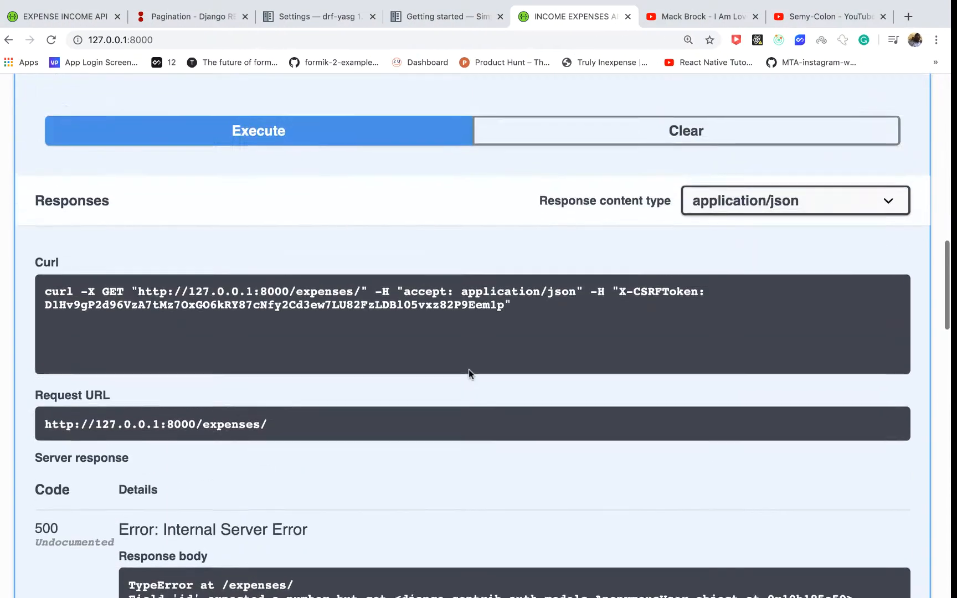
- Authorize Swagger with 'Bearer' plus the access token copied from the login response
scroll("down", 3)
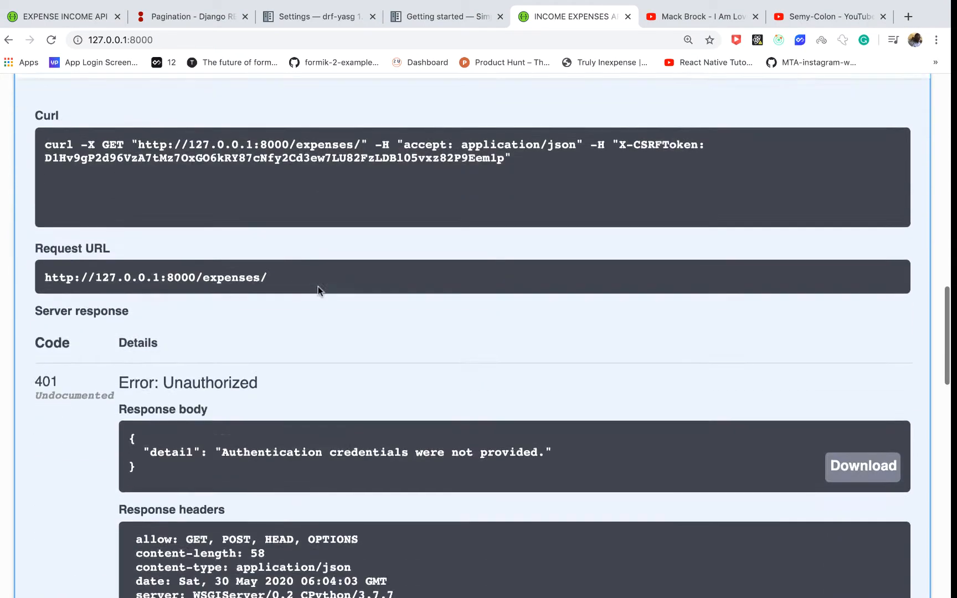
scroll("down", 3)
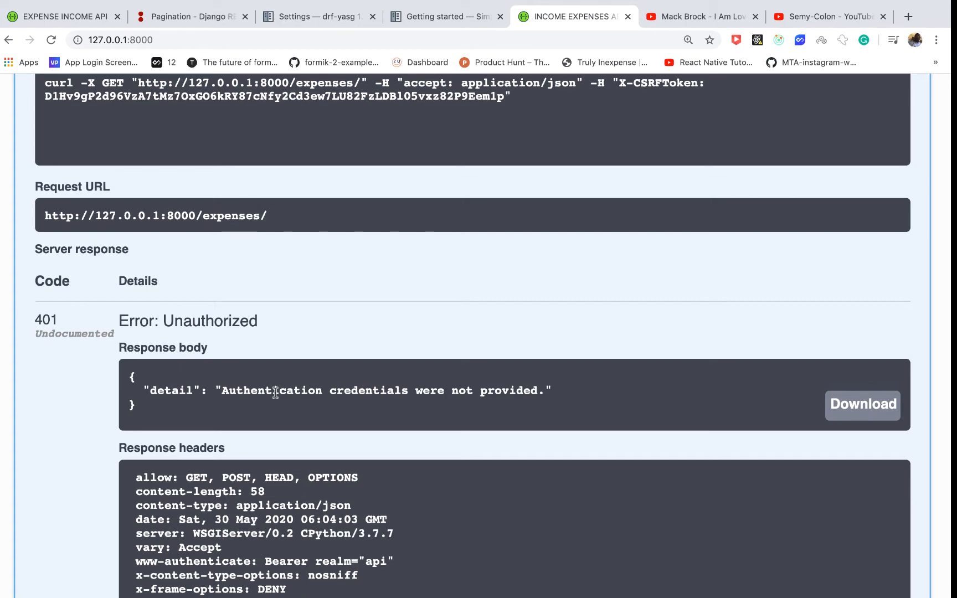
scroll("up", 3)
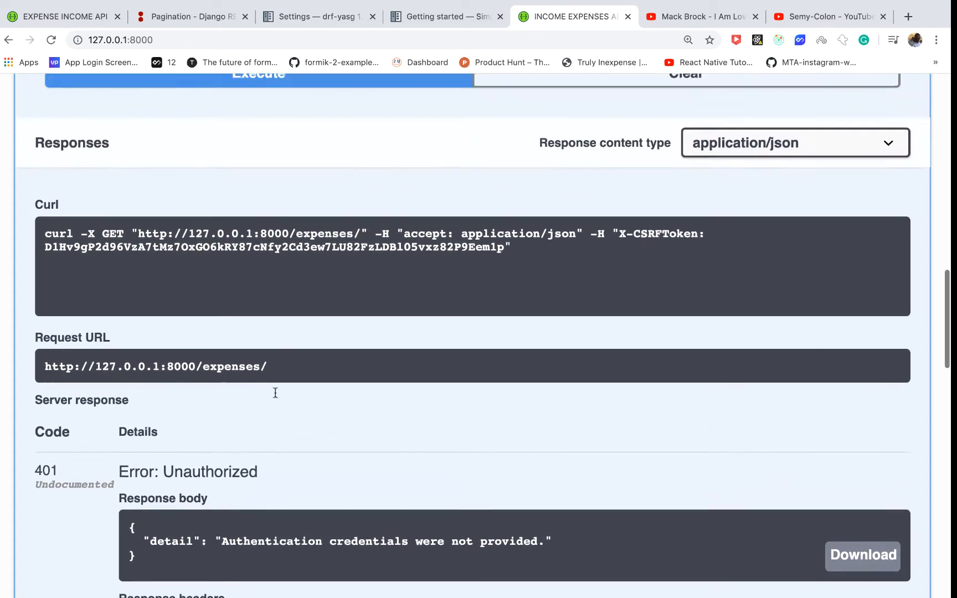
scroll("up", 3)
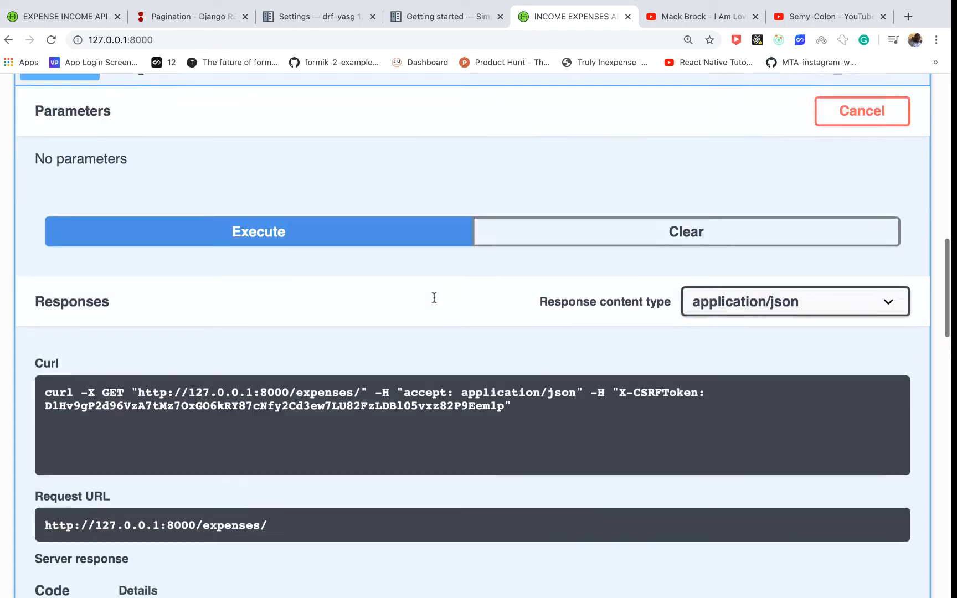
scroll("up", 3)
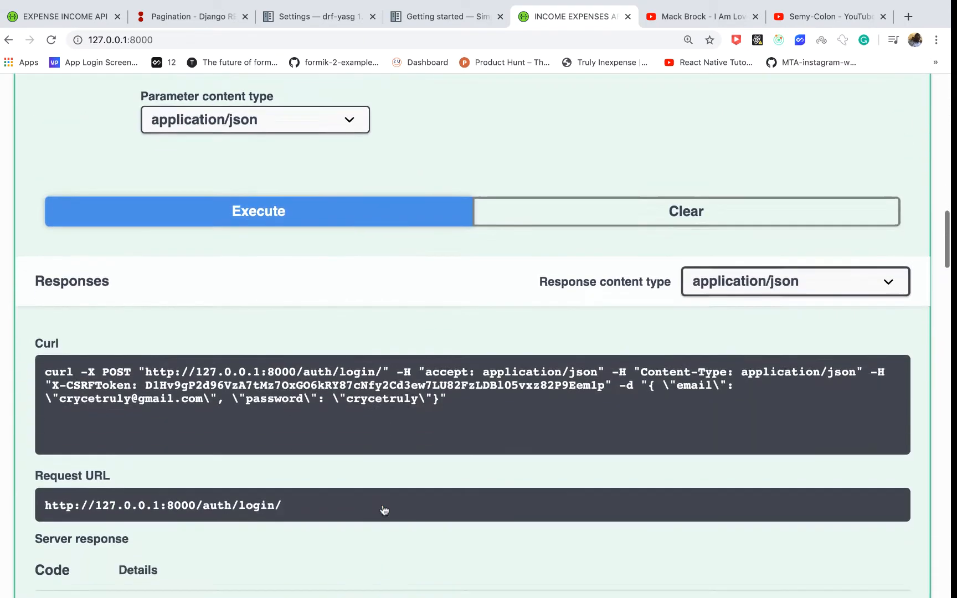
scroll("down", 3)
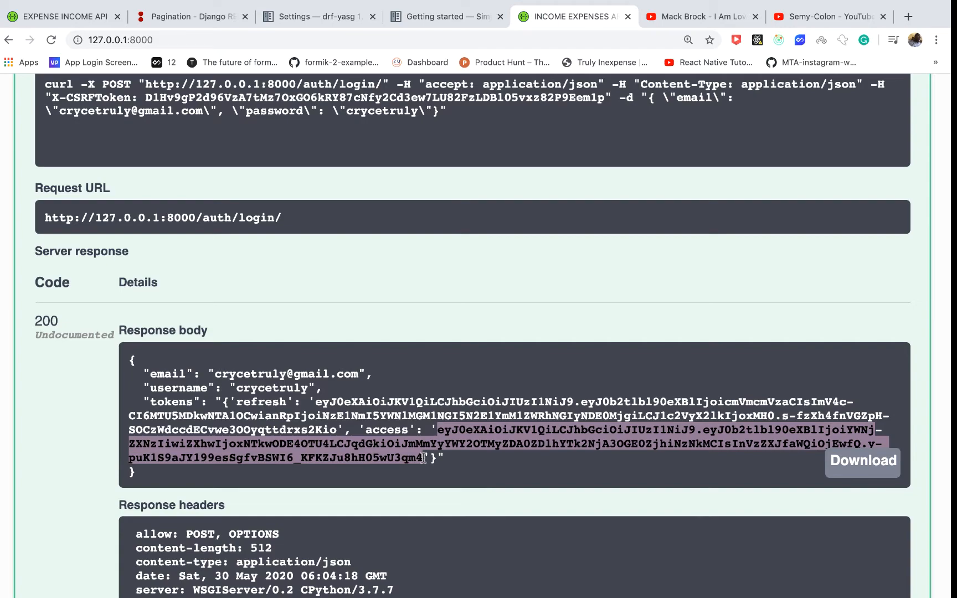
scroll("down", 3)
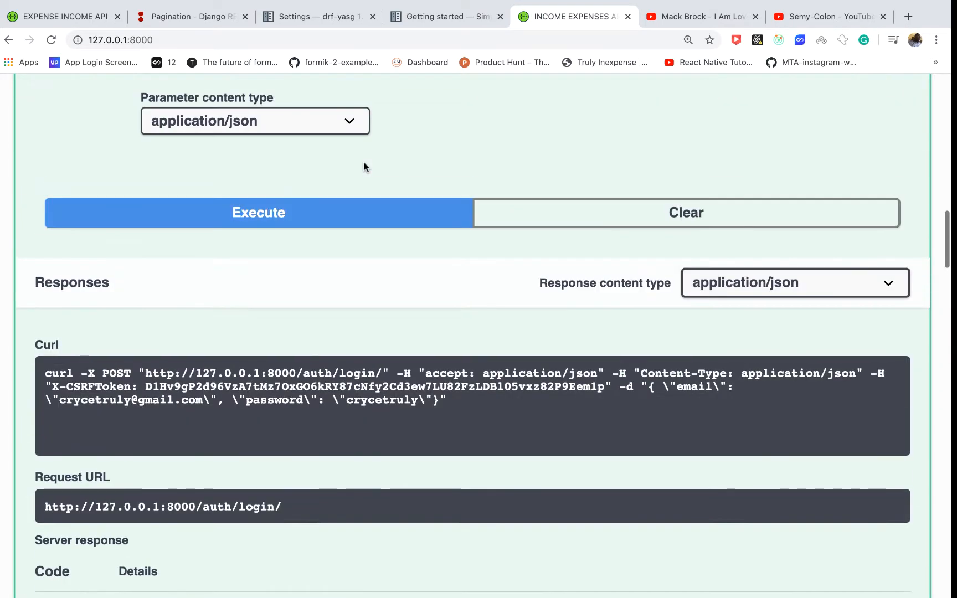
scroll("up", 3)
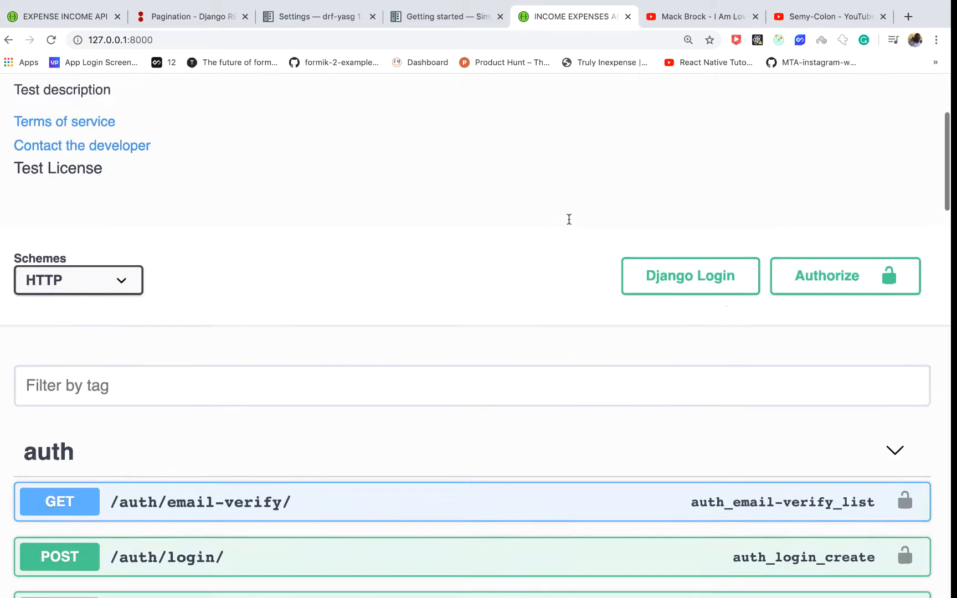
left_click(844, 275)
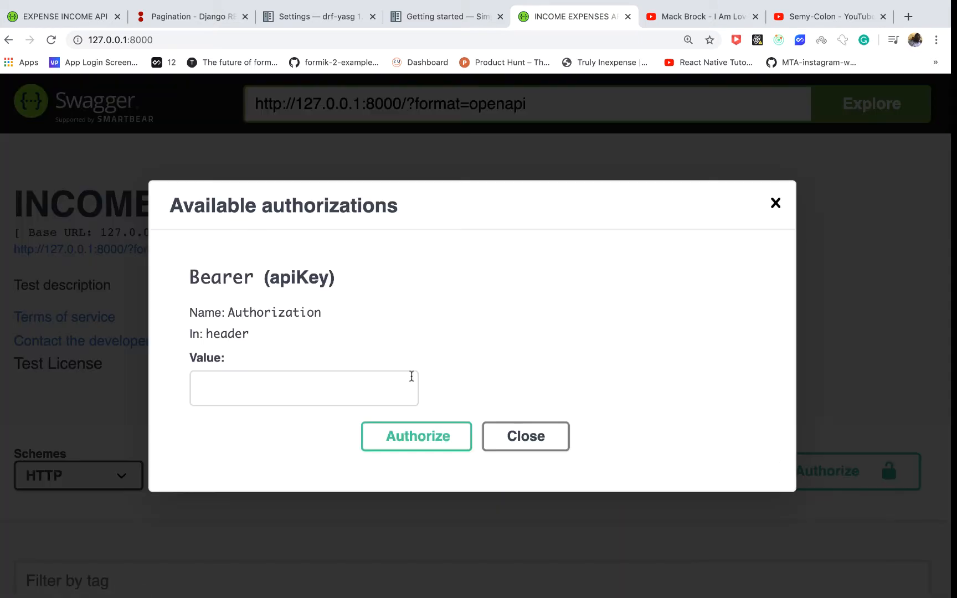
type("Bearer")
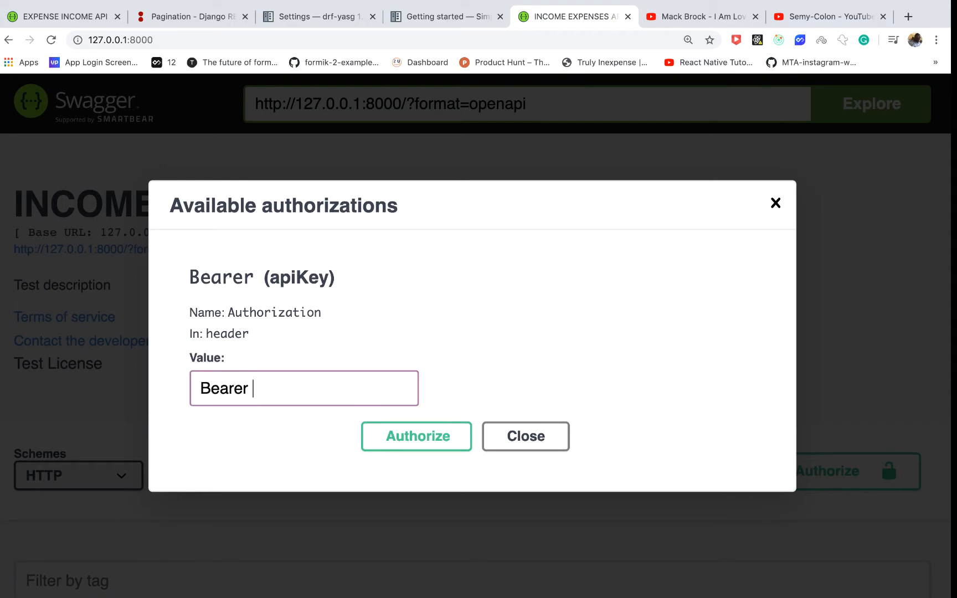
left_click(415, 437)
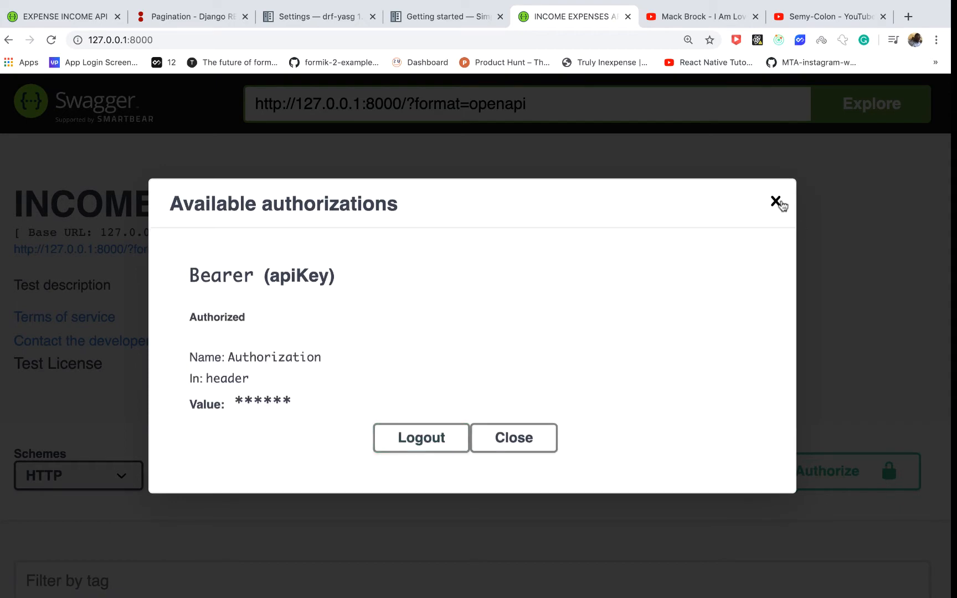
left_click(776, 201)
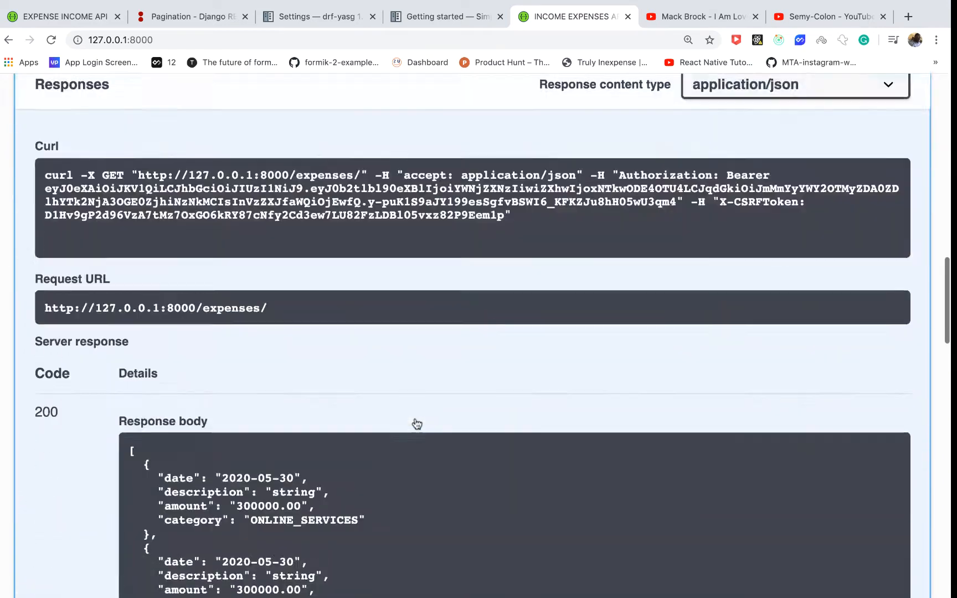
- Review the now 200 GET /expenses/ response listing many expense records
scroll("down", 3)
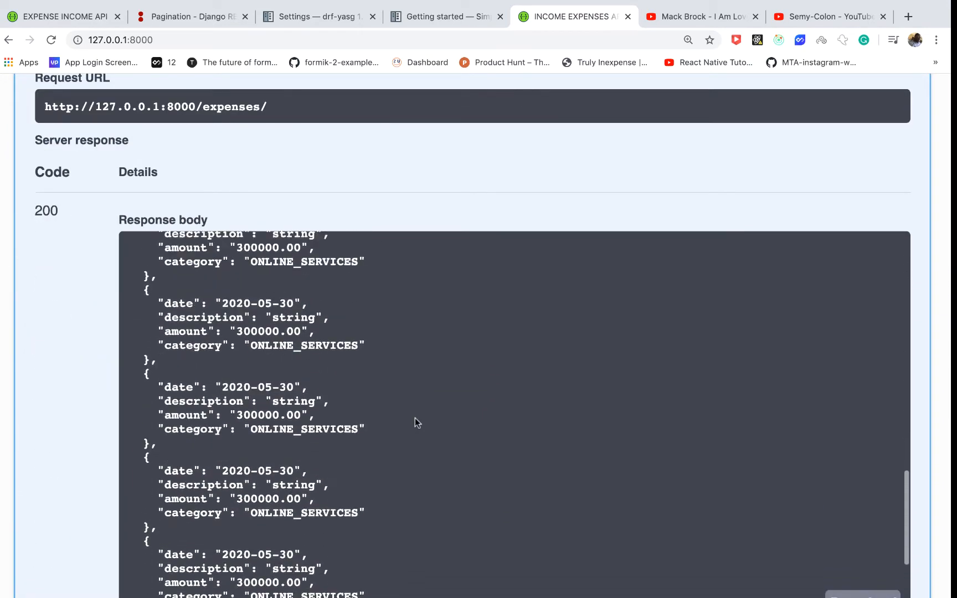
scroll("up", 3)
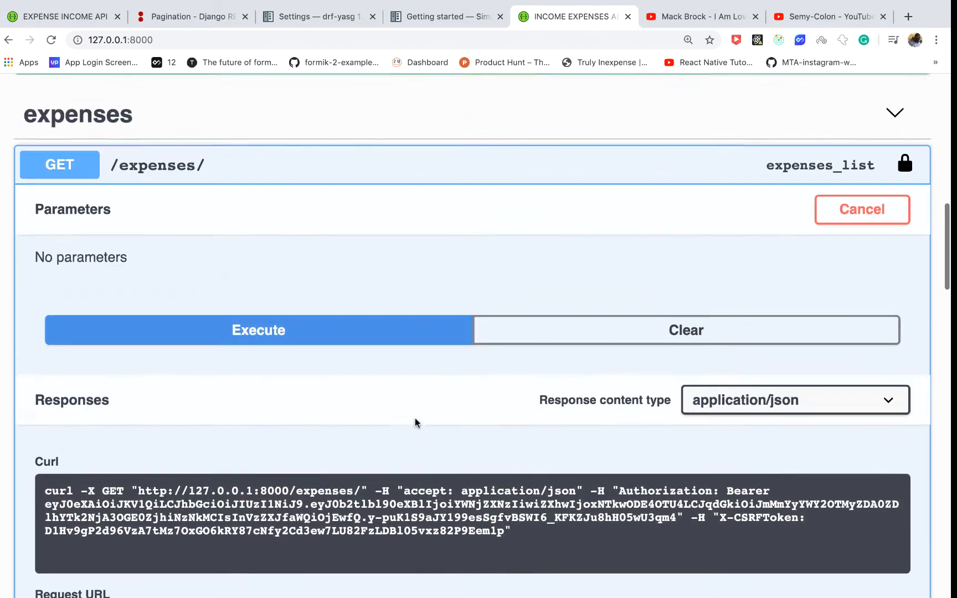
scroll("down", 3)
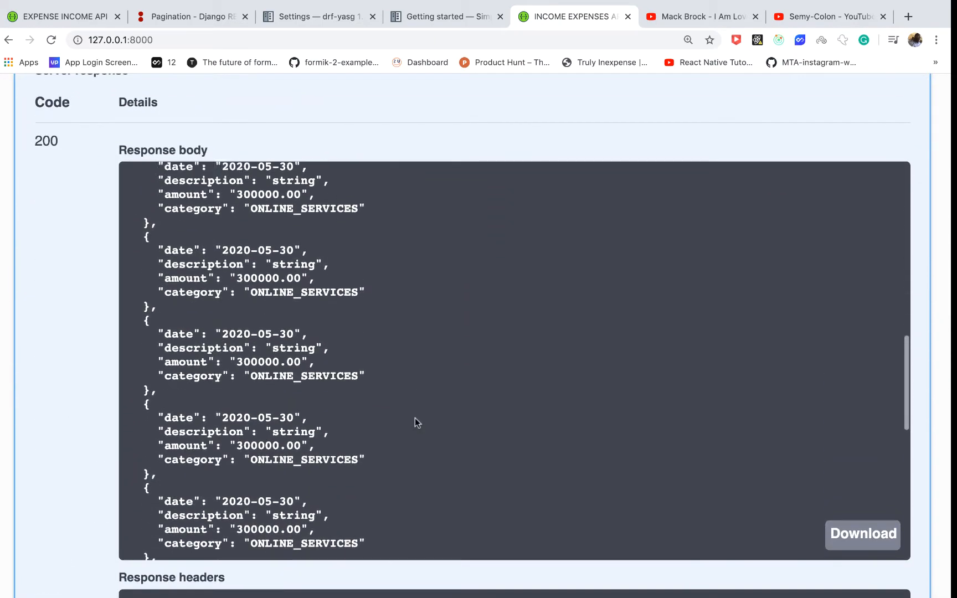
scroll("down", 3)
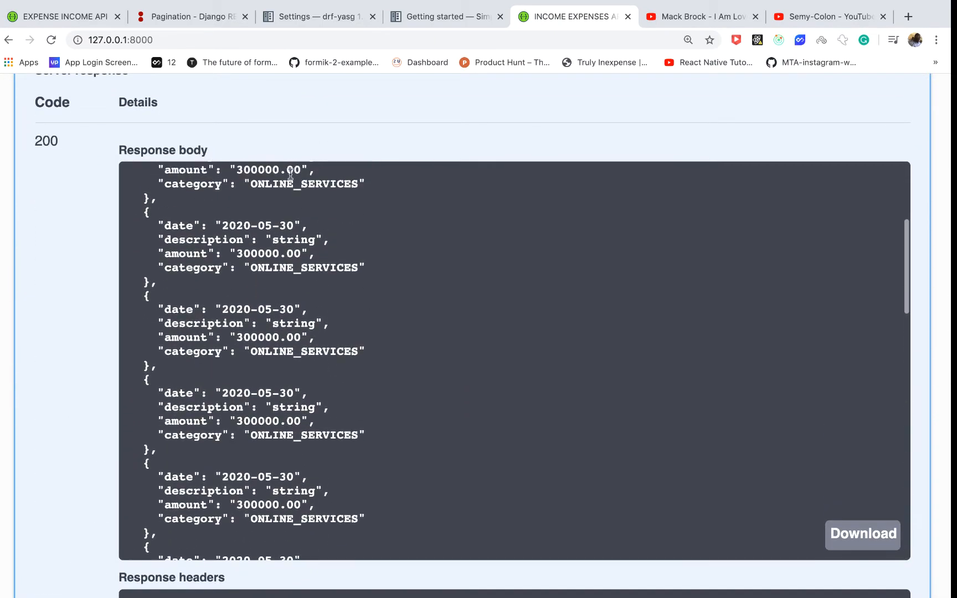
left_click(189, 17)
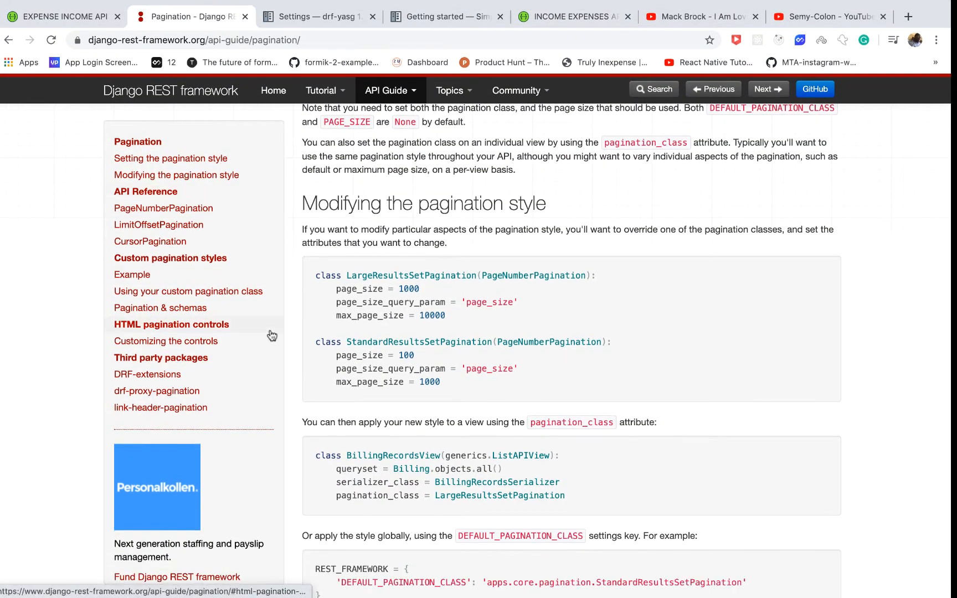
- Locate the 'Setting the pagination style' REST_FRAMEWORK example in the DRF pagination guide
scroll("up", 3)
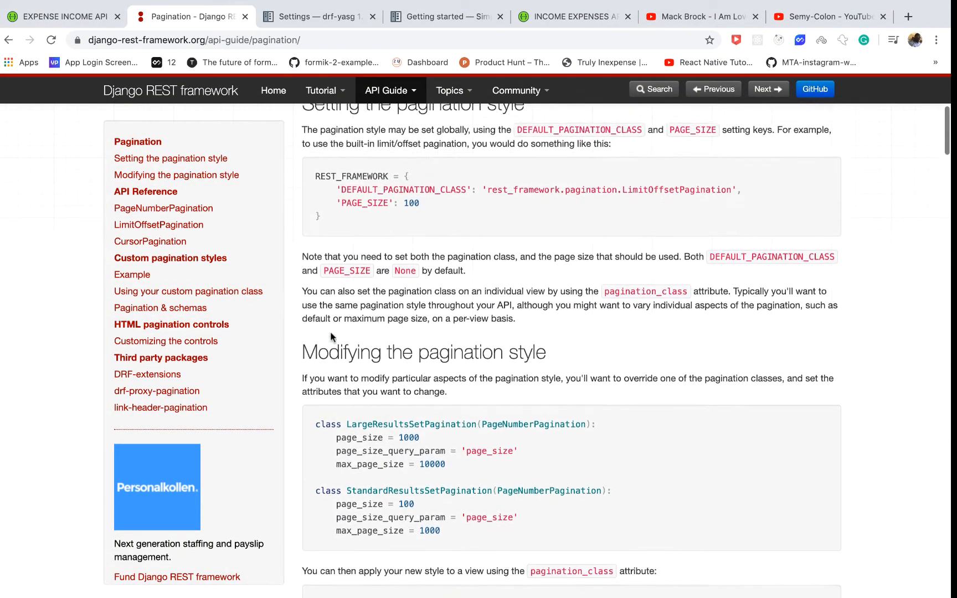
scroll("up", 3)
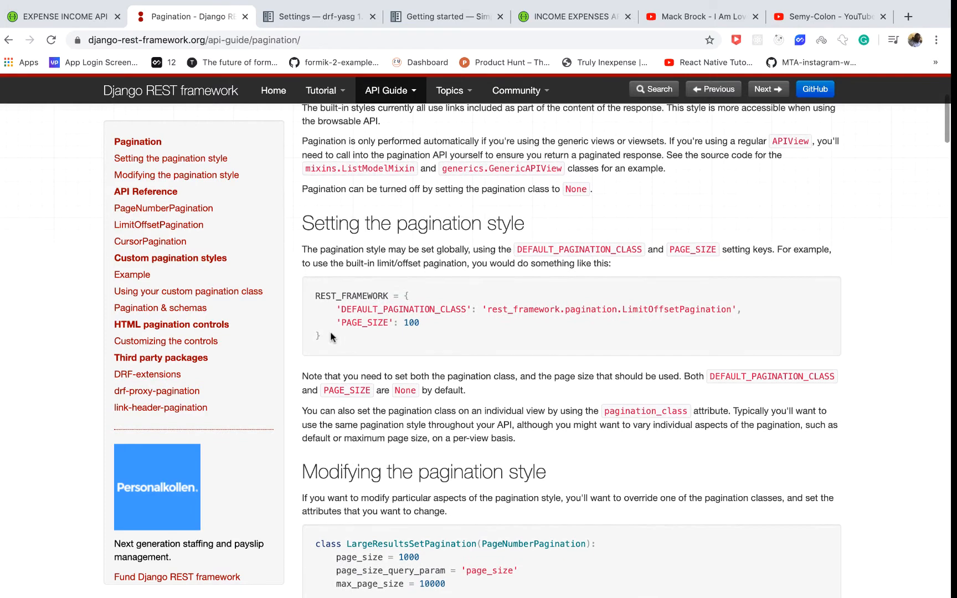
mouse_move(344, 341)
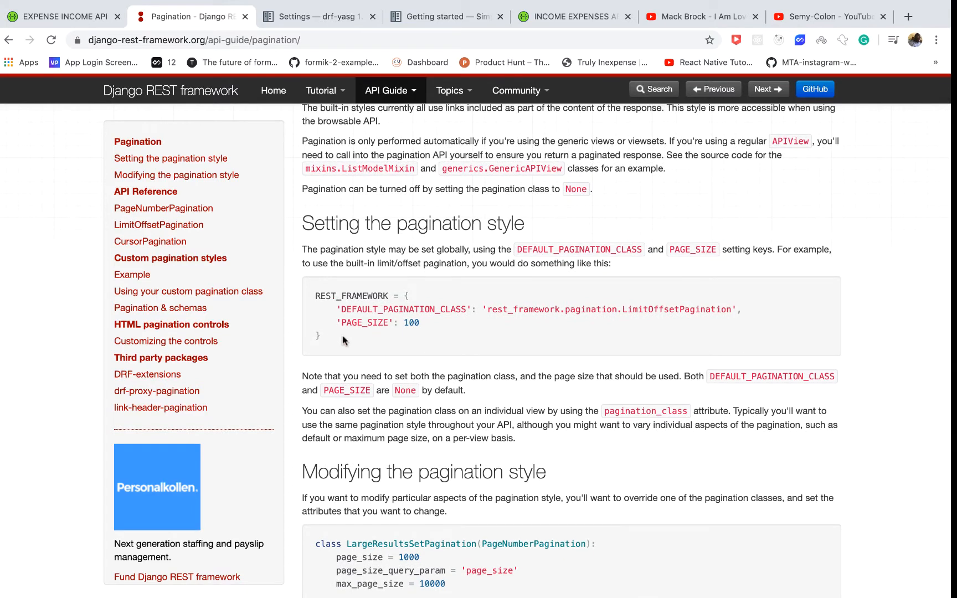
mouse_move(429, 327)
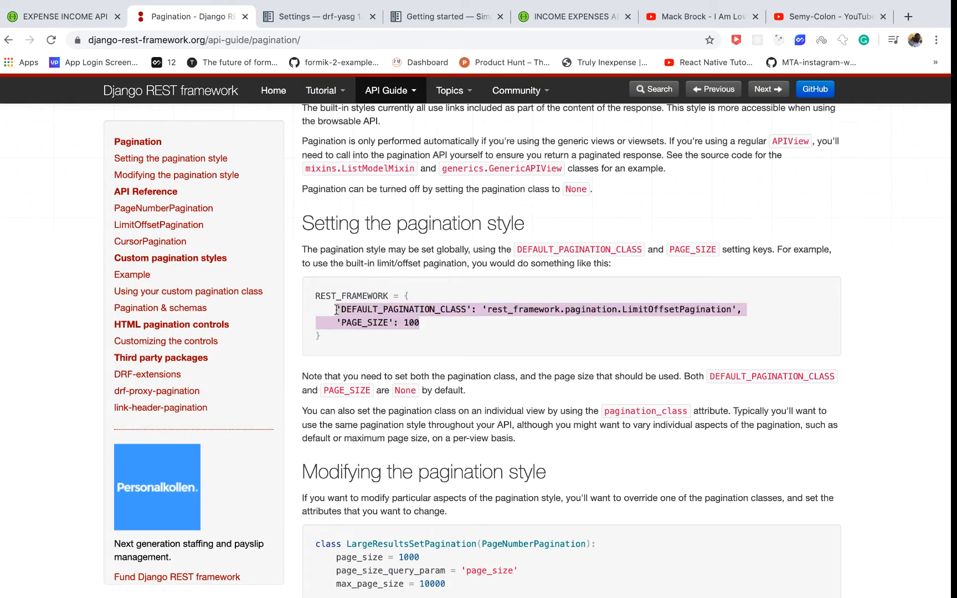
- Add DEFAULT_PAGINATION_CLASS LimitOffsetPagination and PAGE_SIZE 100 to REST_FRAMEWORK in settings.py and save
key("alt+tab")
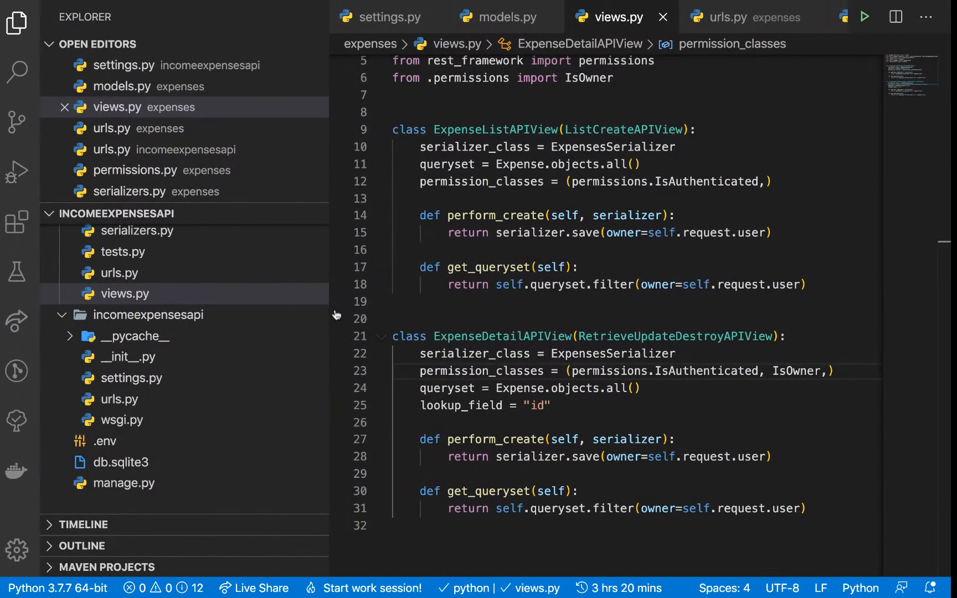
left_click(131, 378)
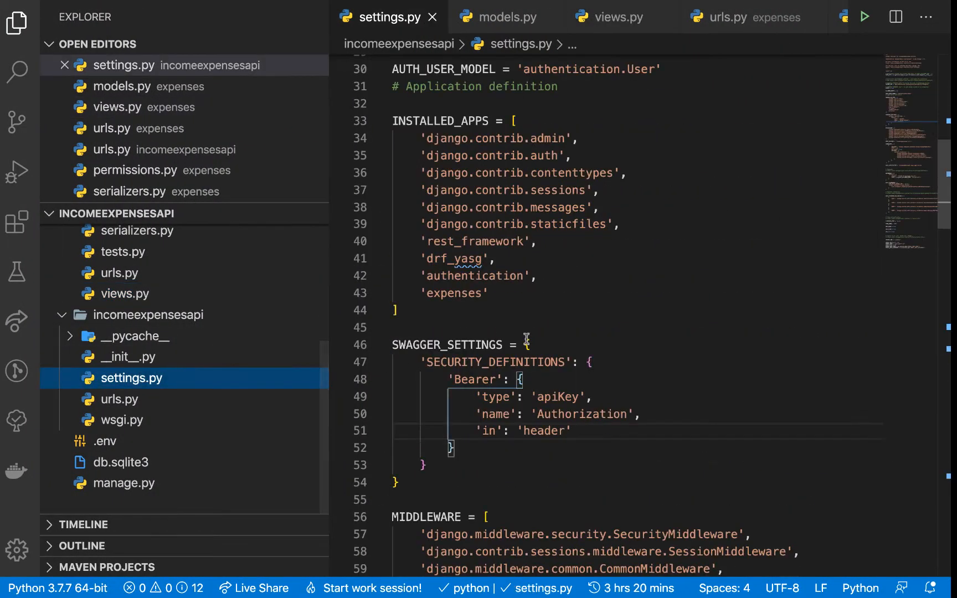
scroll("down", 3)
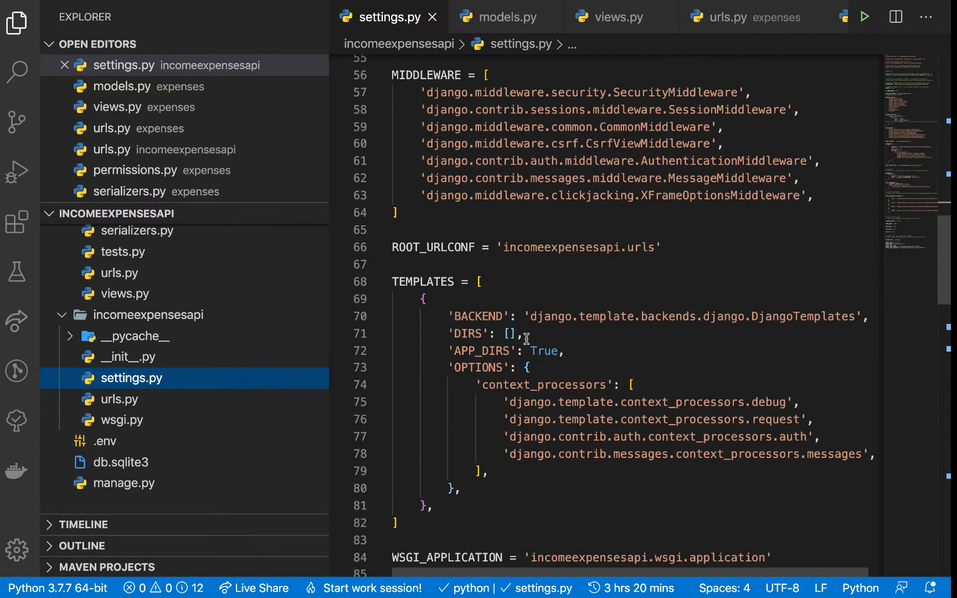
scroll("down", 3)
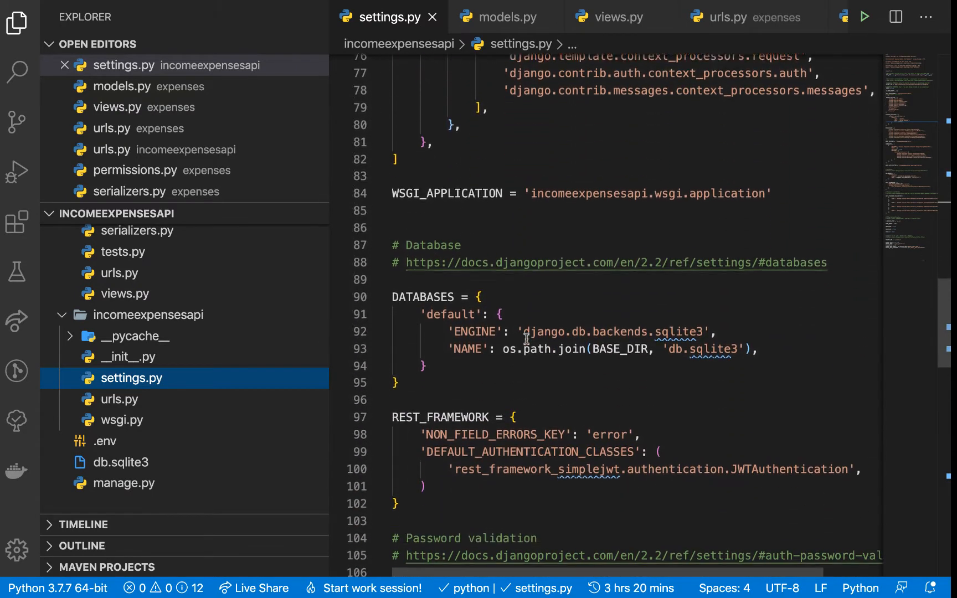
scroll("down", 3)
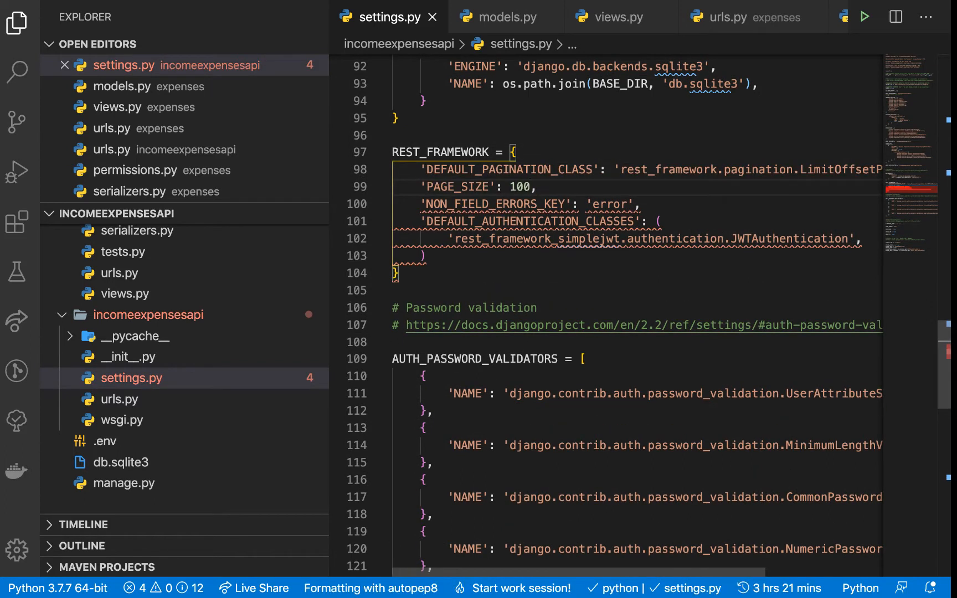
key("ctrl+s")
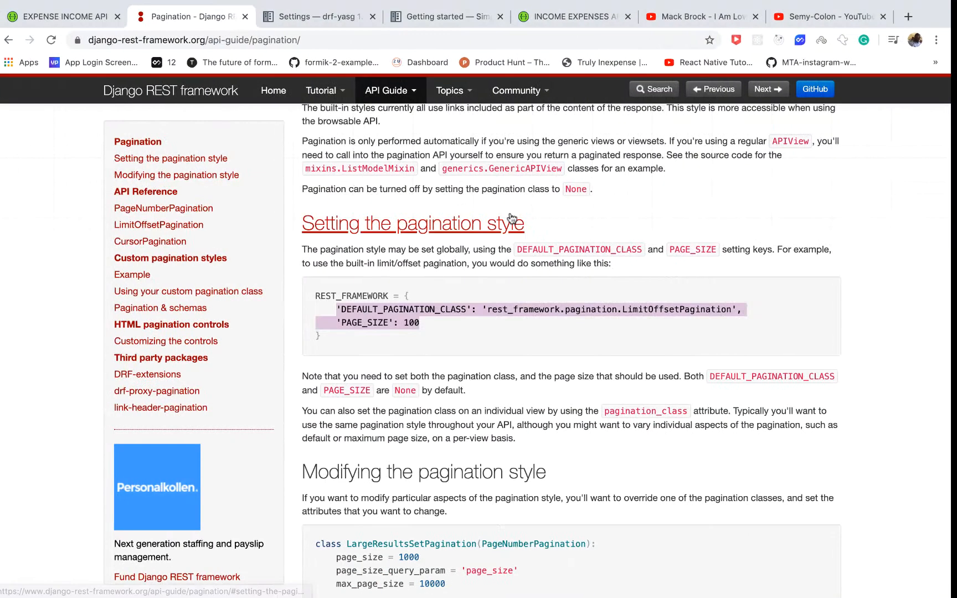
- View the paginated /expenses/ response showing count 19 with null next and previous links
left_click(571, 17)
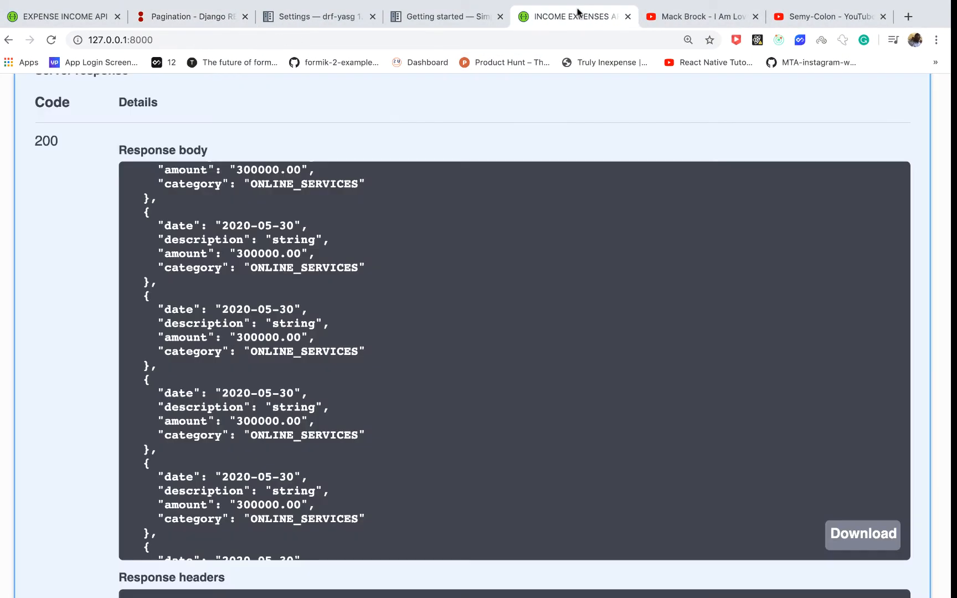
scroll("up", 3)
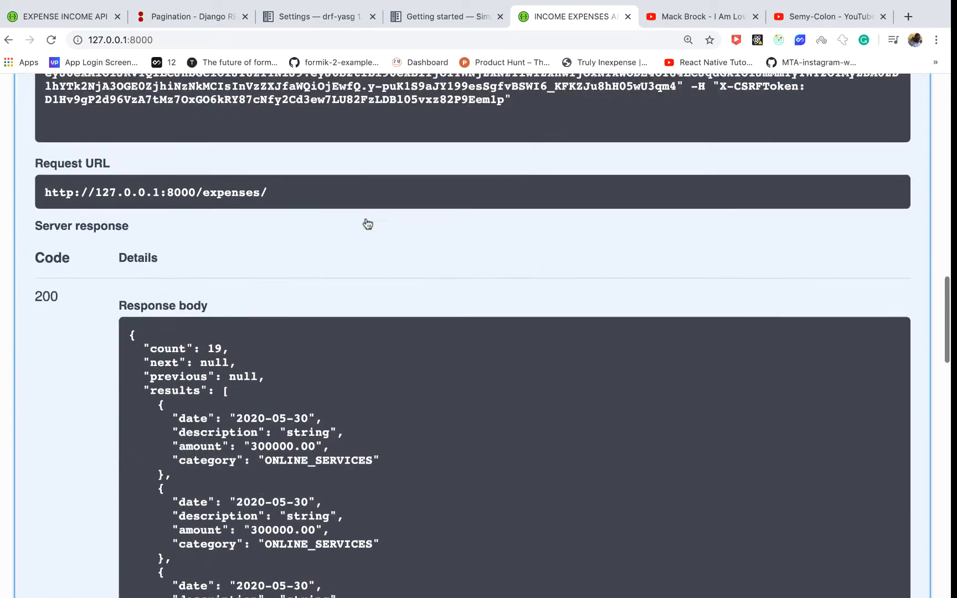
scroll("down", 3)
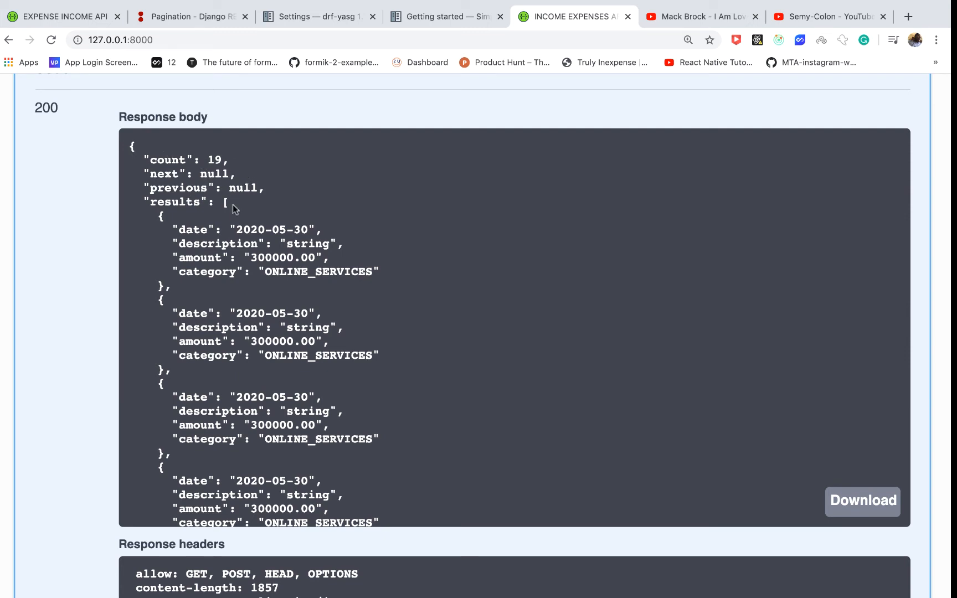
mouse_move(218, 250)
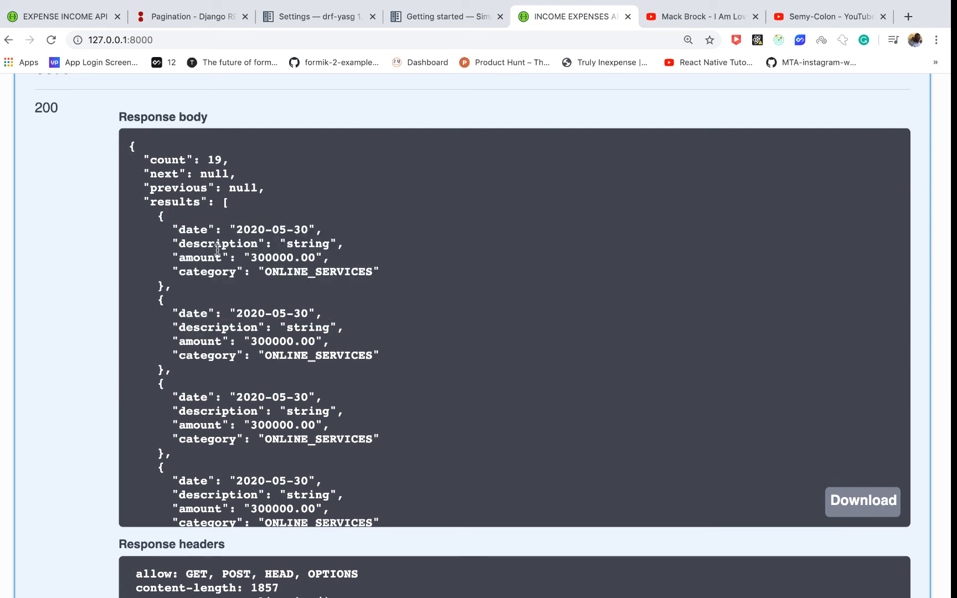
mouse_move(220, 202)
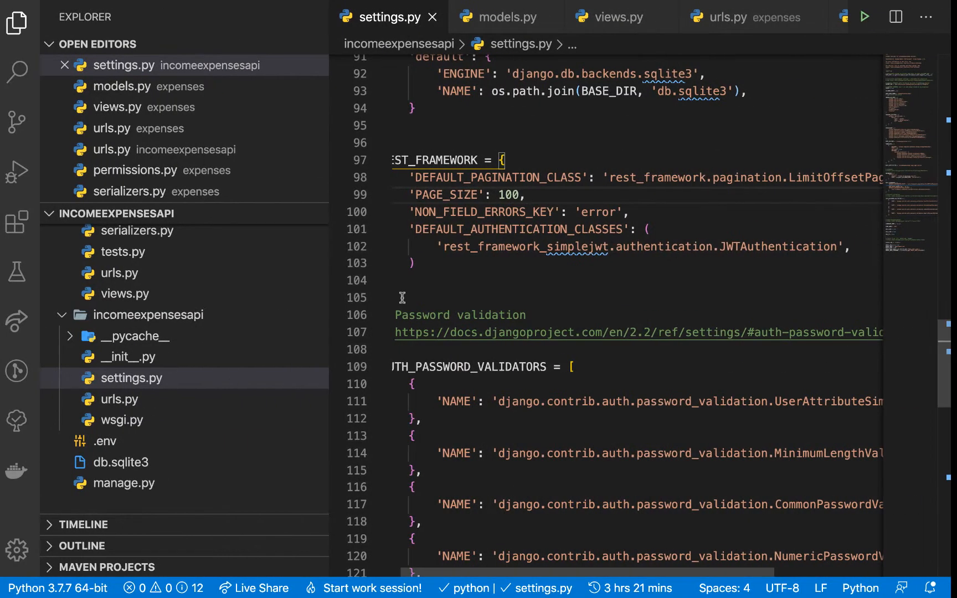
- Scroll across the REST_FRAMEWORK pagination block in settings.py
scroll("right", 3)
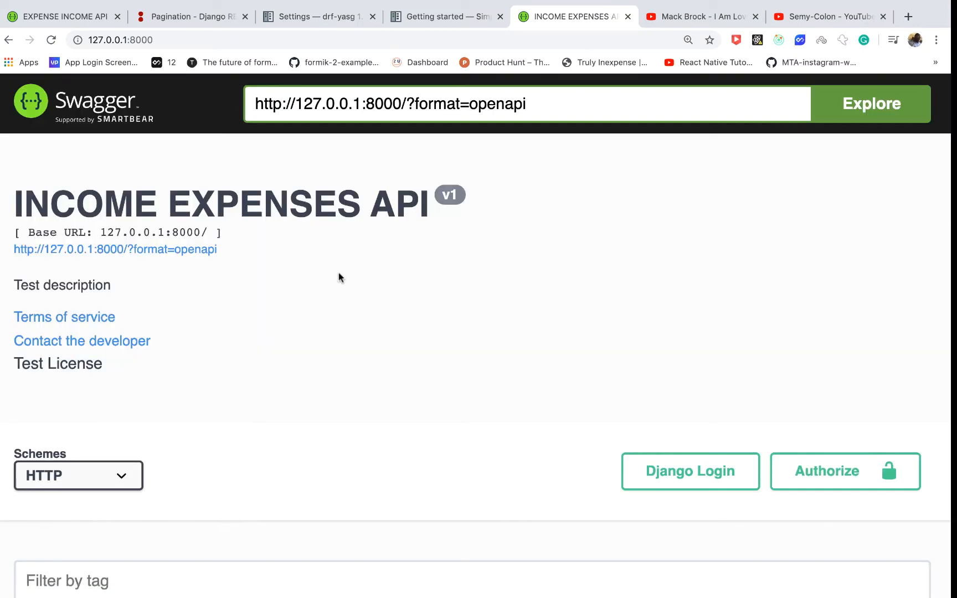
- Try out GET /expenses/ with page set to 1 and execute it
scroll("down", 3)
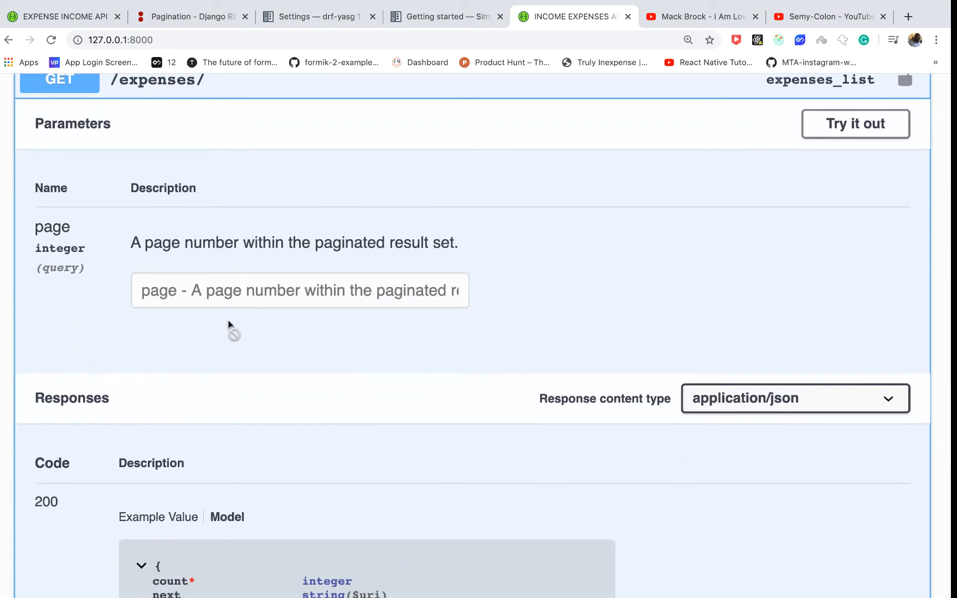
mouse_move(762, 167)
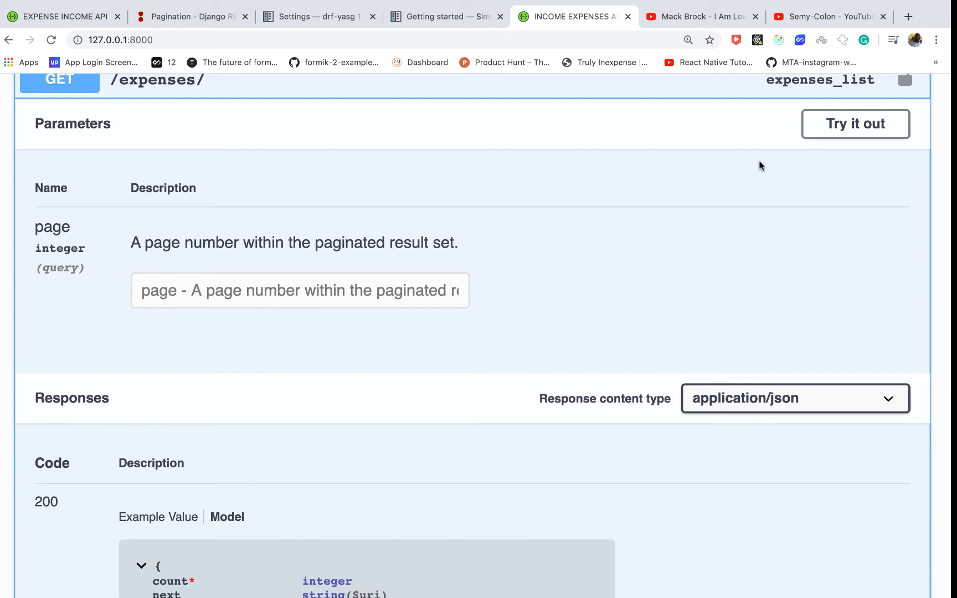
left_click(855, 123)
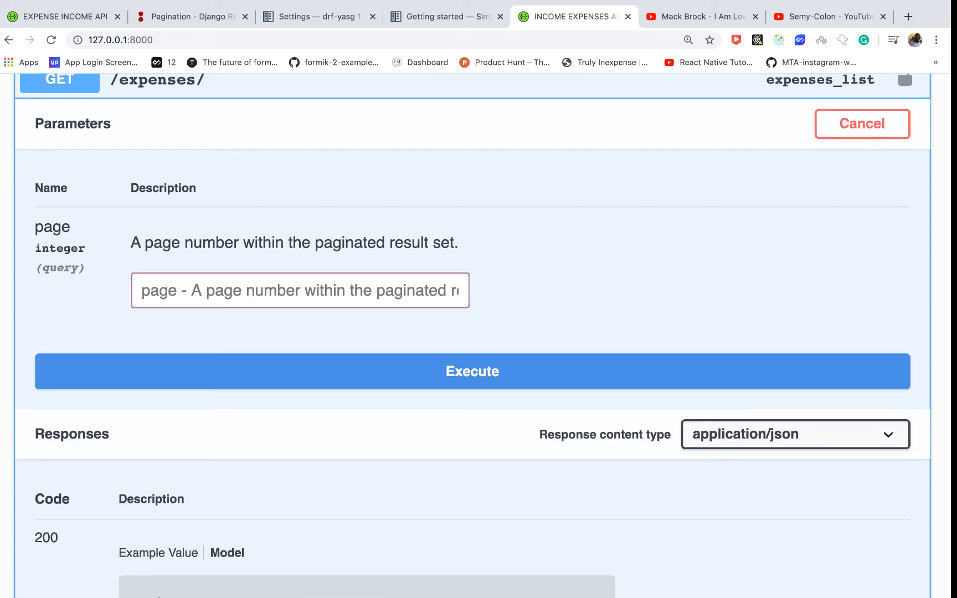
type("1")
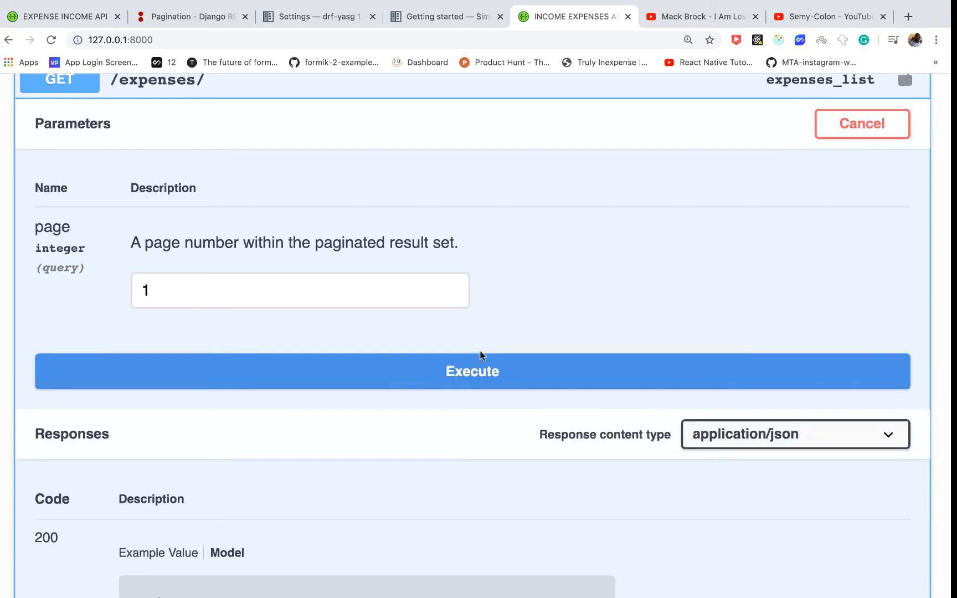
left_click(472, 371)
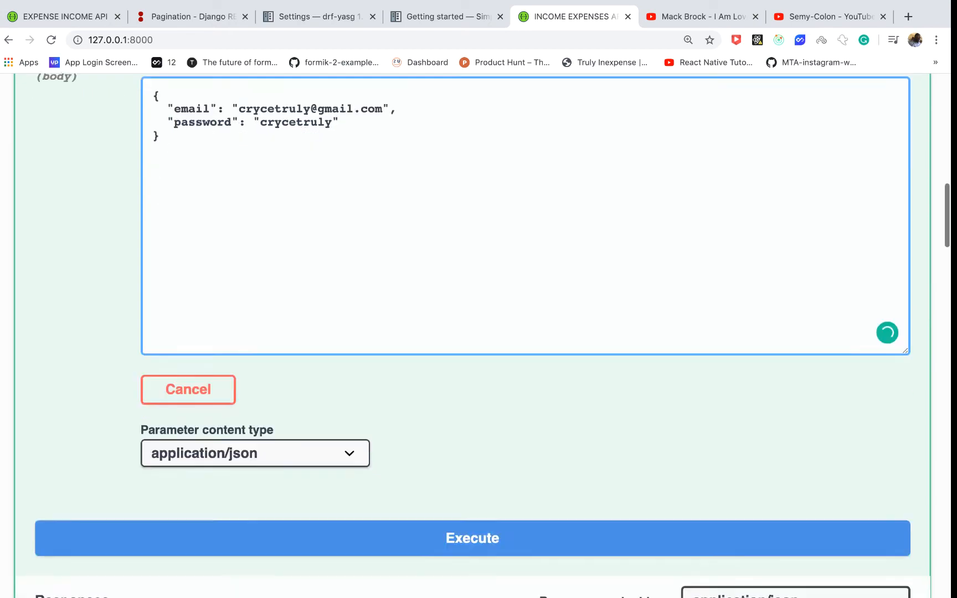
- Execute POST /auth/login/ for fresh tokens and close the unfinished Bearer authorization dialog
left_click(472, 537)
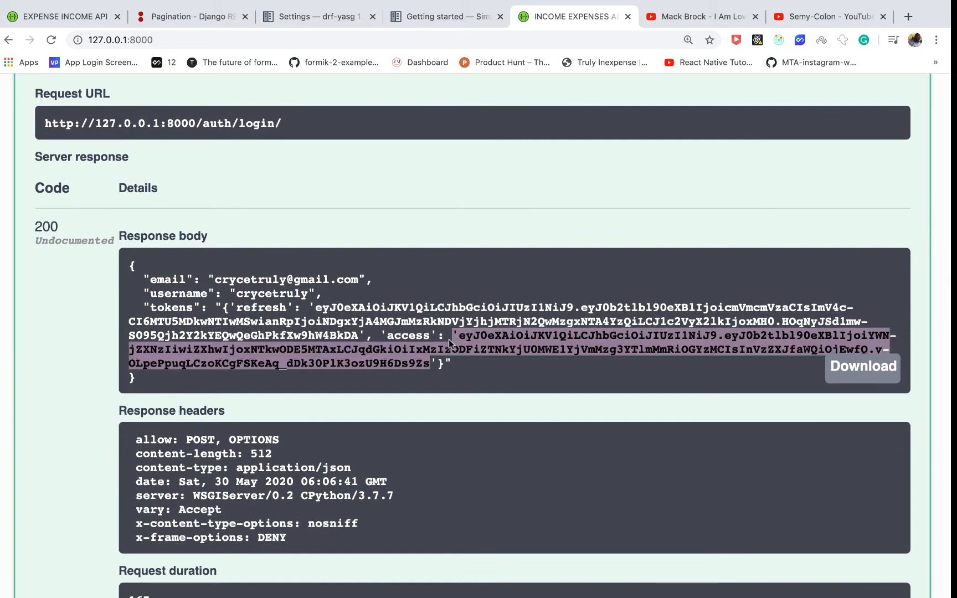
scroll("up", 3)
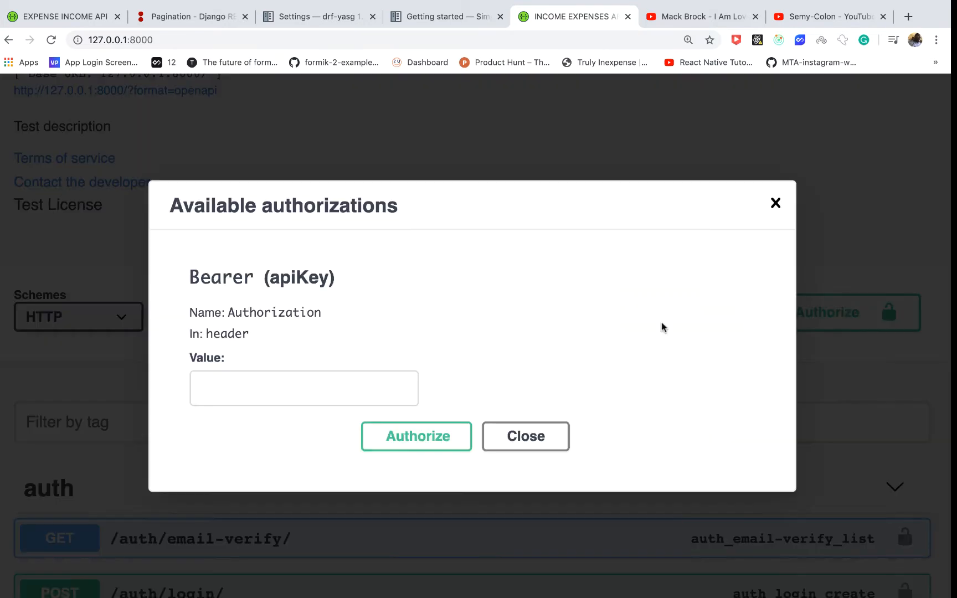
type("Beare")
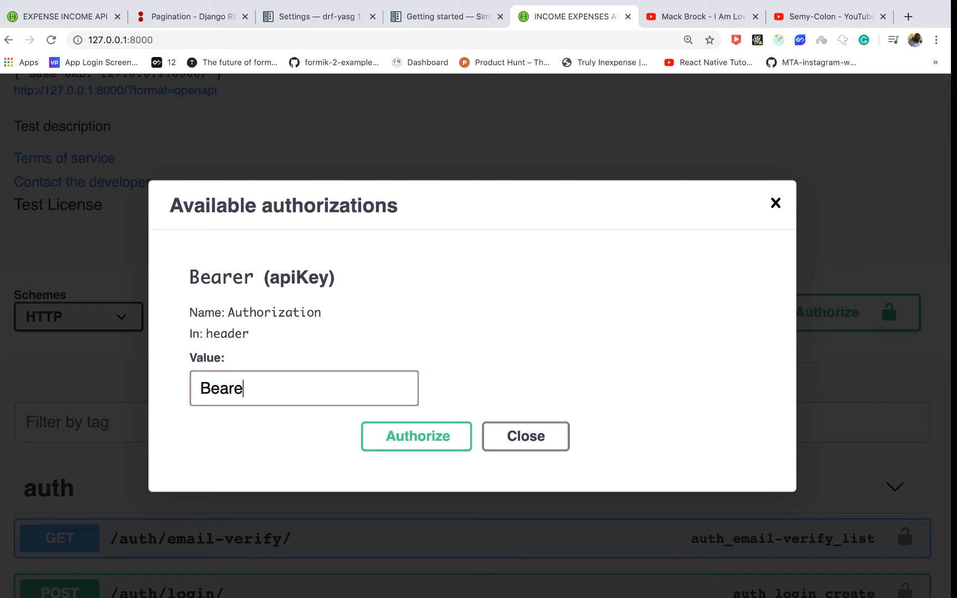
left_click(417, 436)
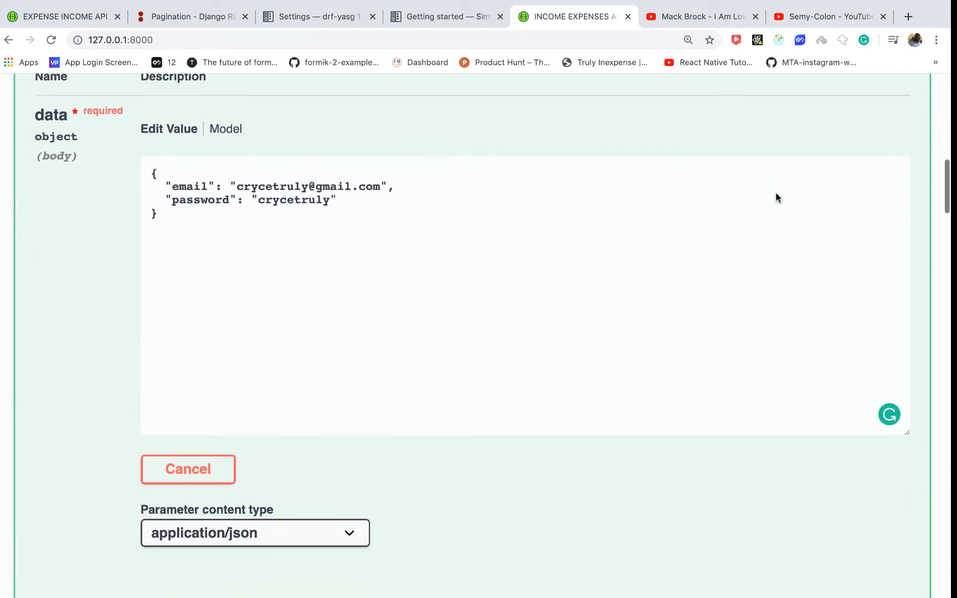
scroll("up", 3)
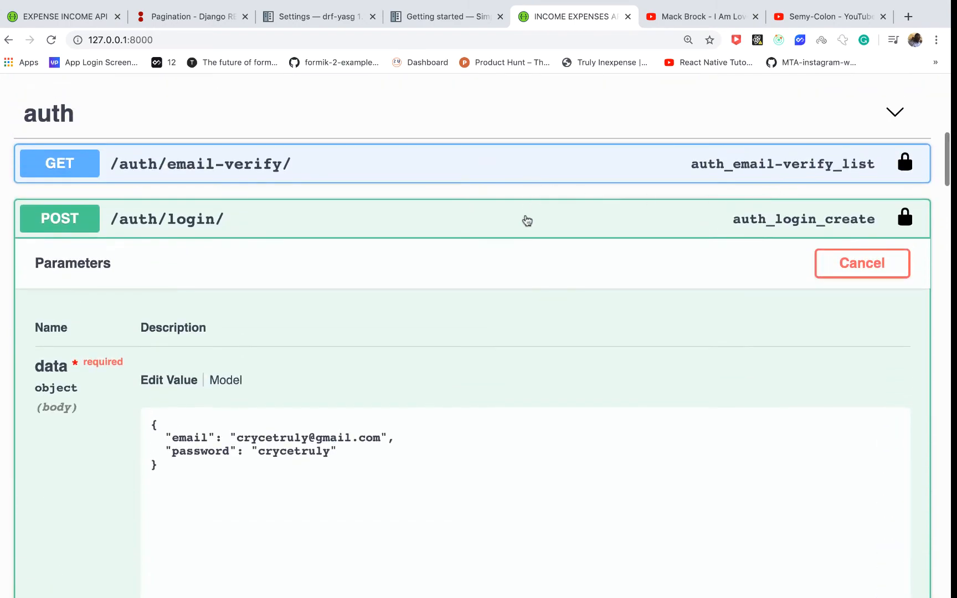
- Collapse the login endpoint and view the ?page=1 expenses response with 19 records and null links
left_click(259, 331)
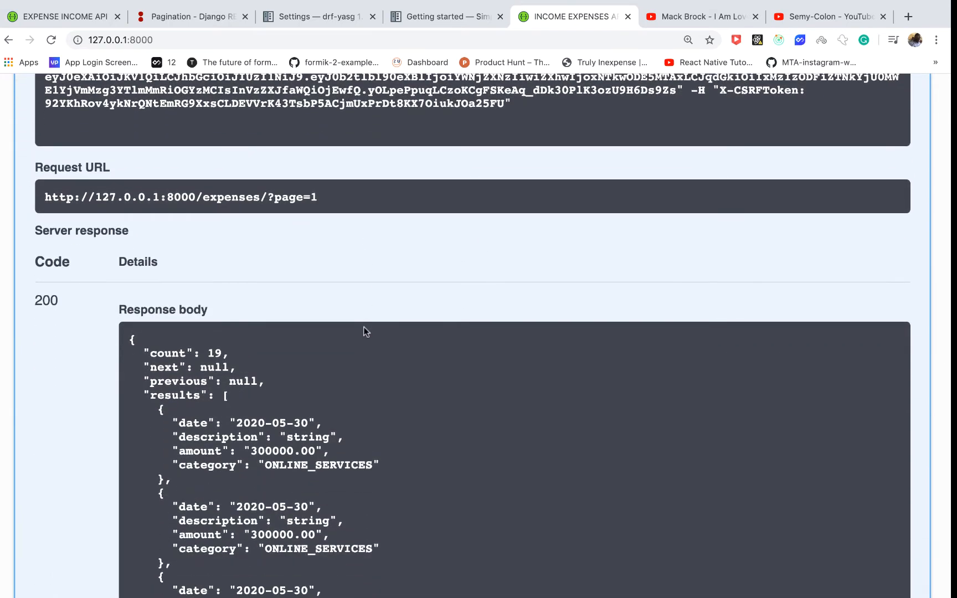
mouse_move(228, 390)
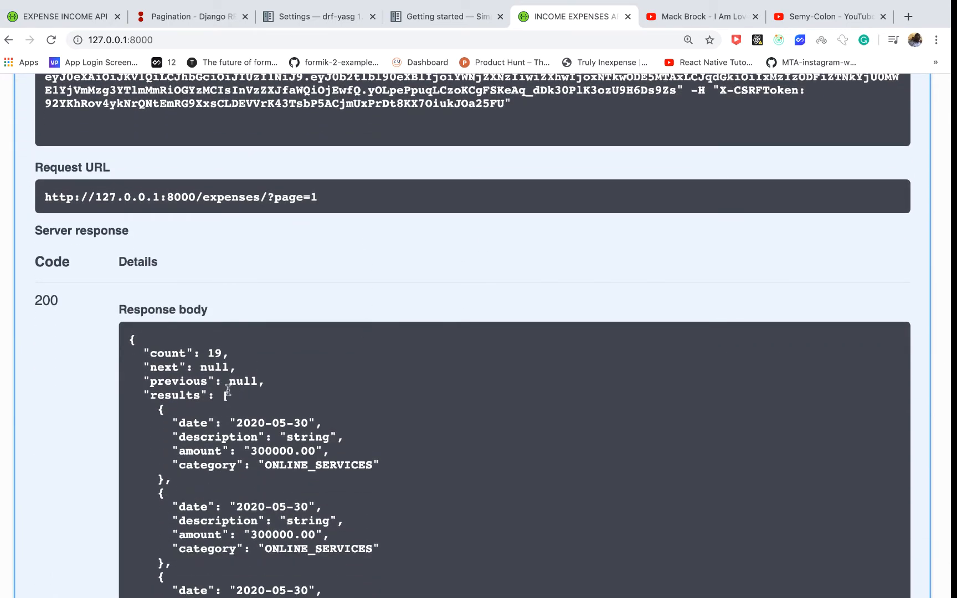
scroll("down", 3)
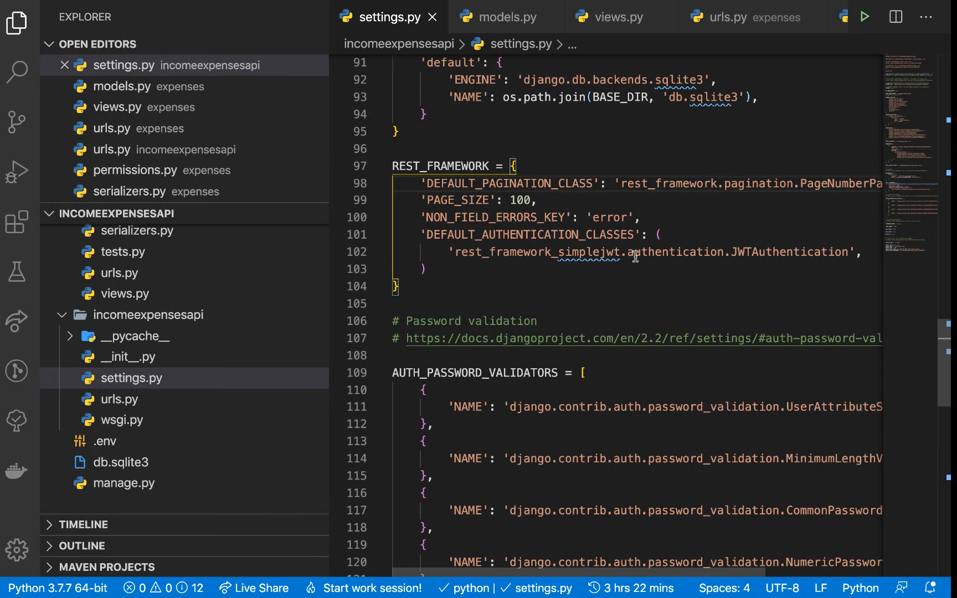
- Change the REST_FRAMEWORK PAGE_SIZE value in settings.py from 100 to 5
left_click(531, 199)
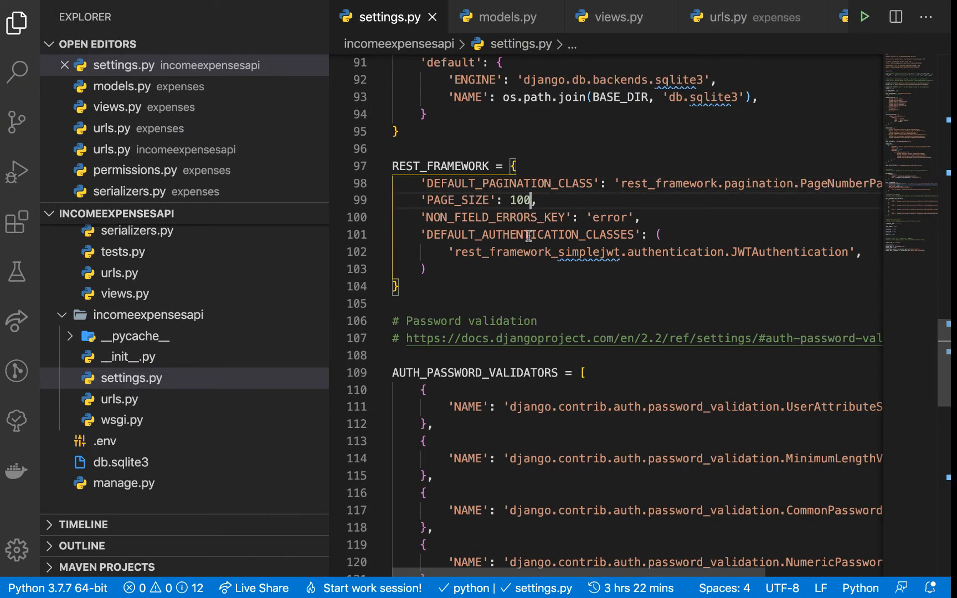
key("BackSpace")
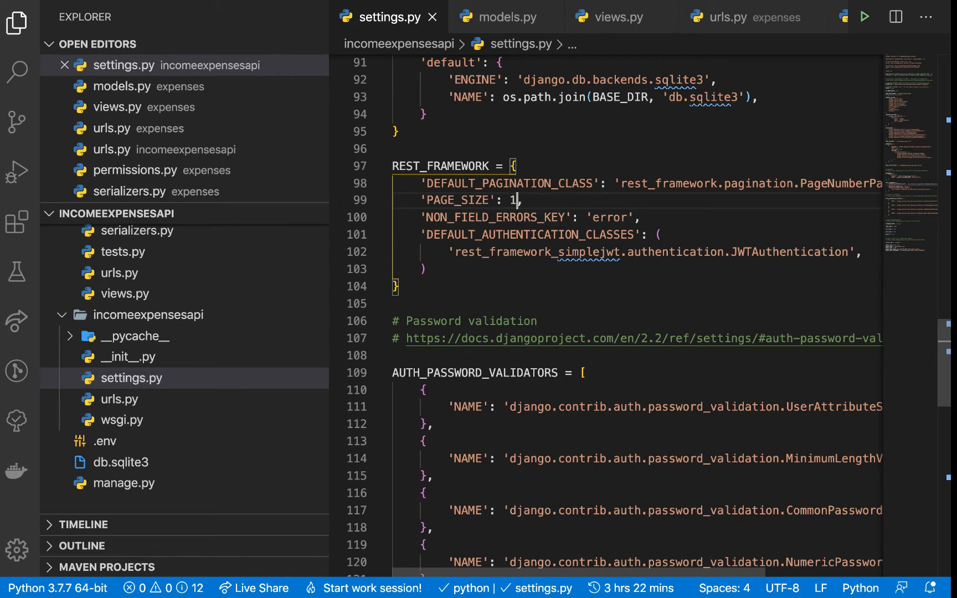
type("5")
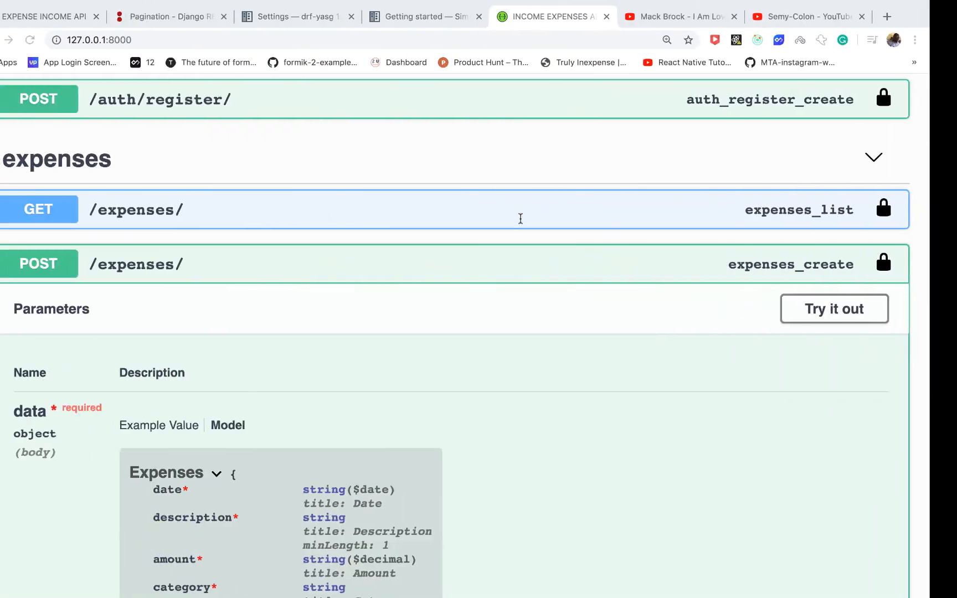
- Reload the API docs and re-authorize with the Bearer token
left_click(122, 40)
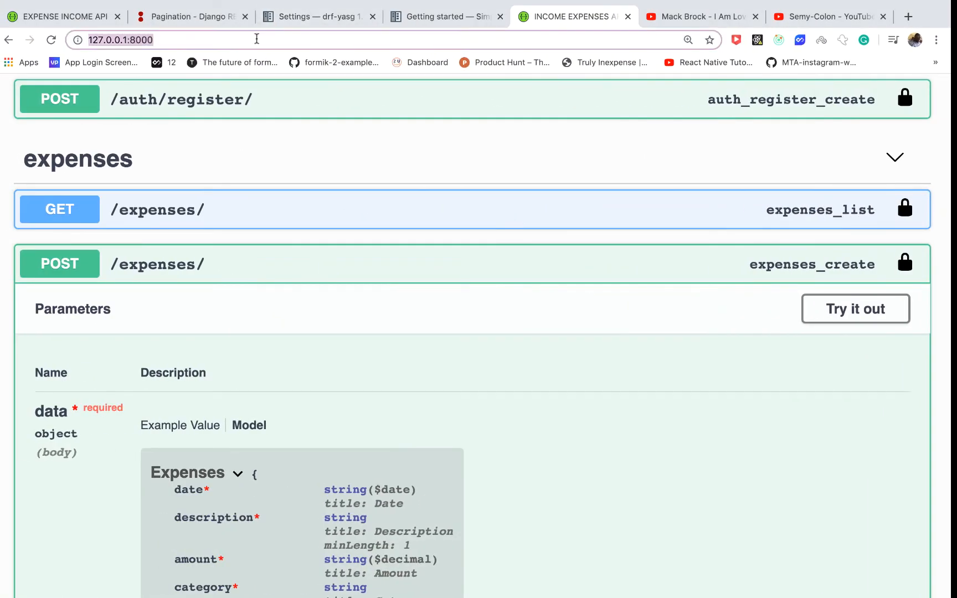
scroll("up", 3)
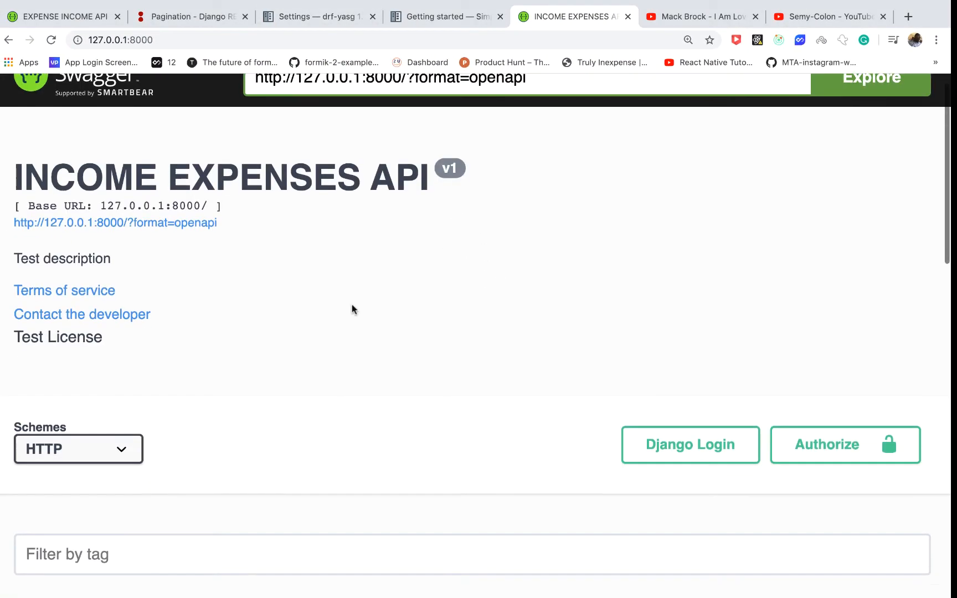
left_click(844, 444)
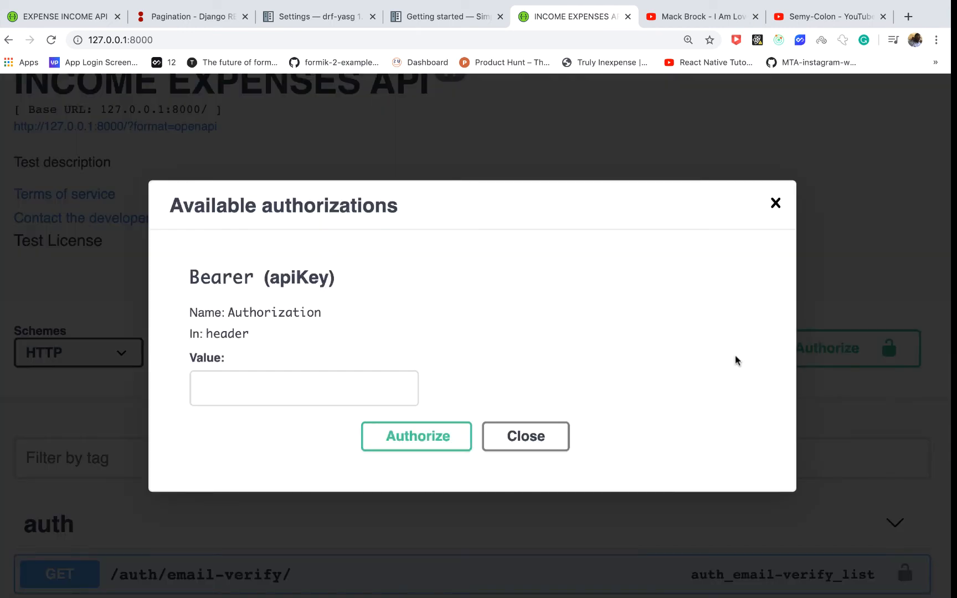
type("Bearer")
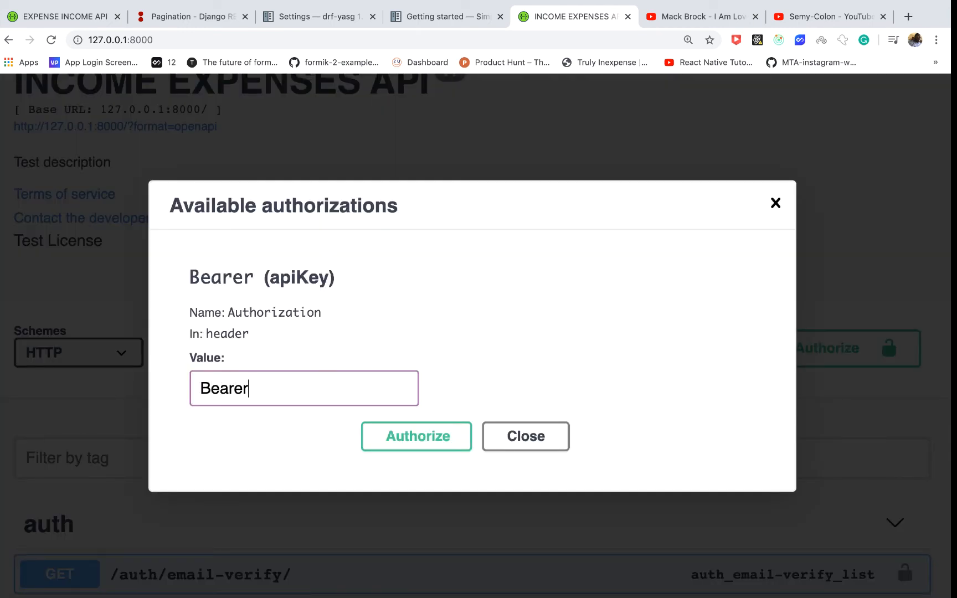
left_click(417, 436)
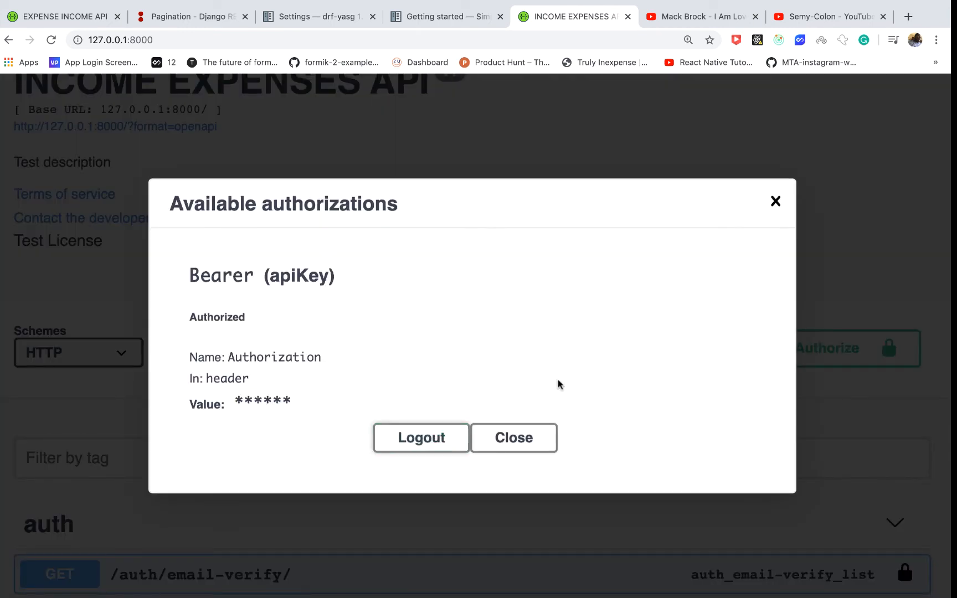
left_click(513, 438)
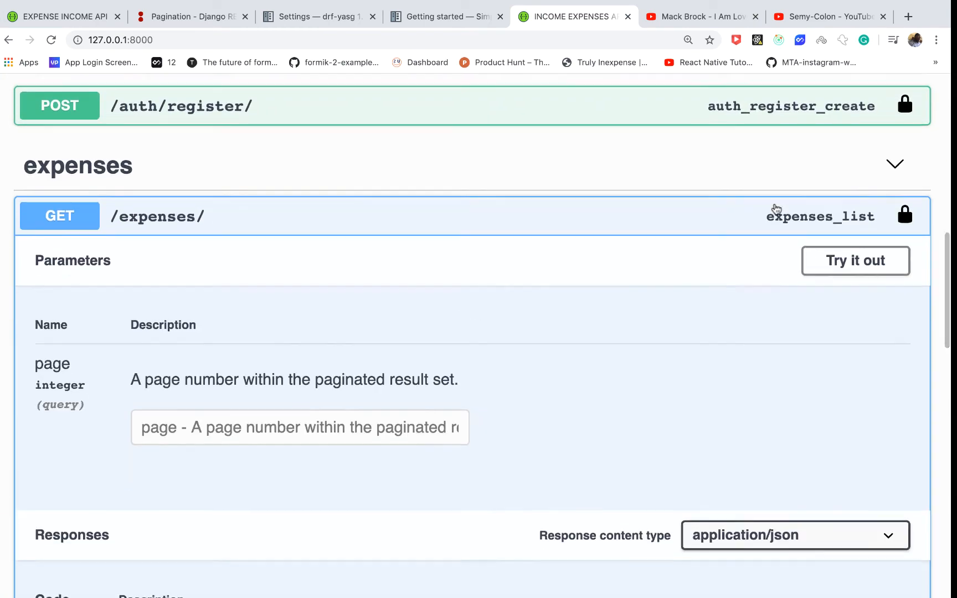
- Execute GET /expenses/ with page 2 to fetch the second page of results
left_click(854, 261)
type("2")
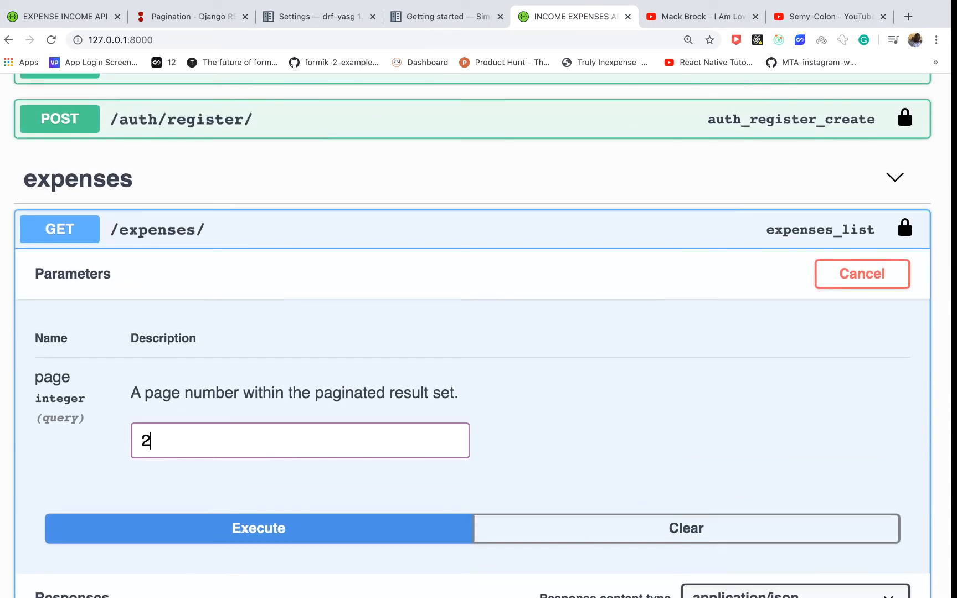
left_click(258, 529)
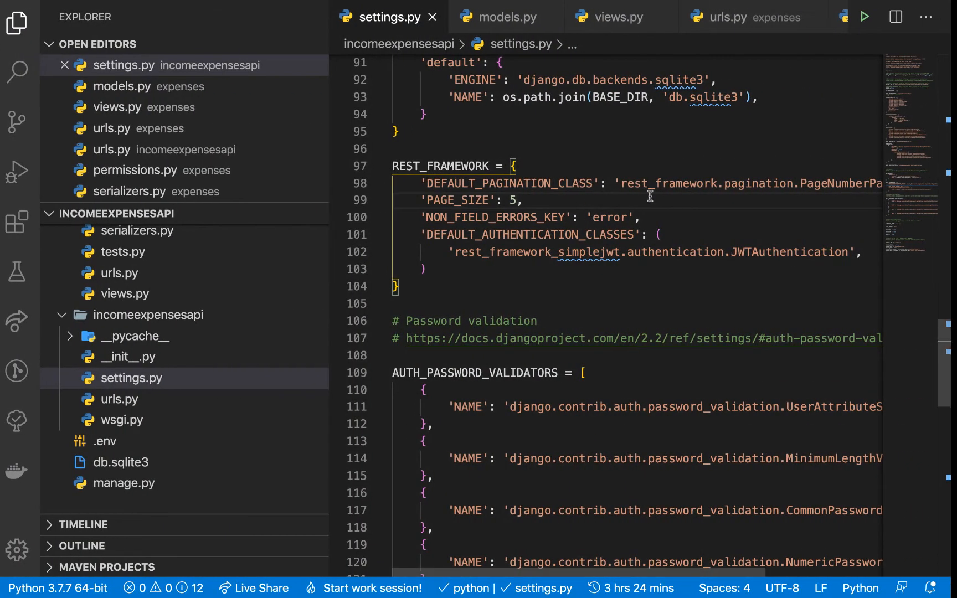
type("10")
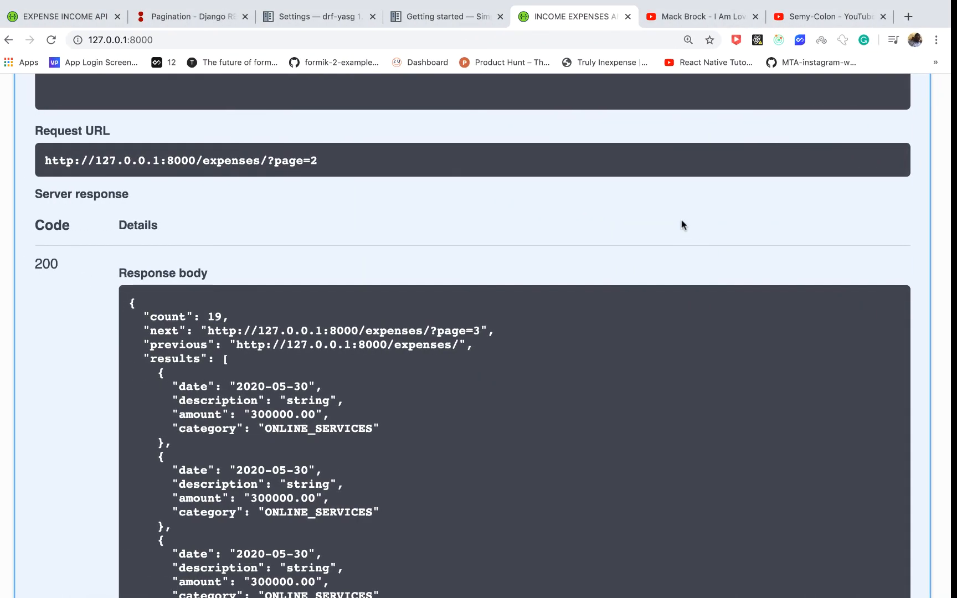
- Read the pagination guide from PageNumberPagination down to LimitOffsetPagination
left_click(190, 17)
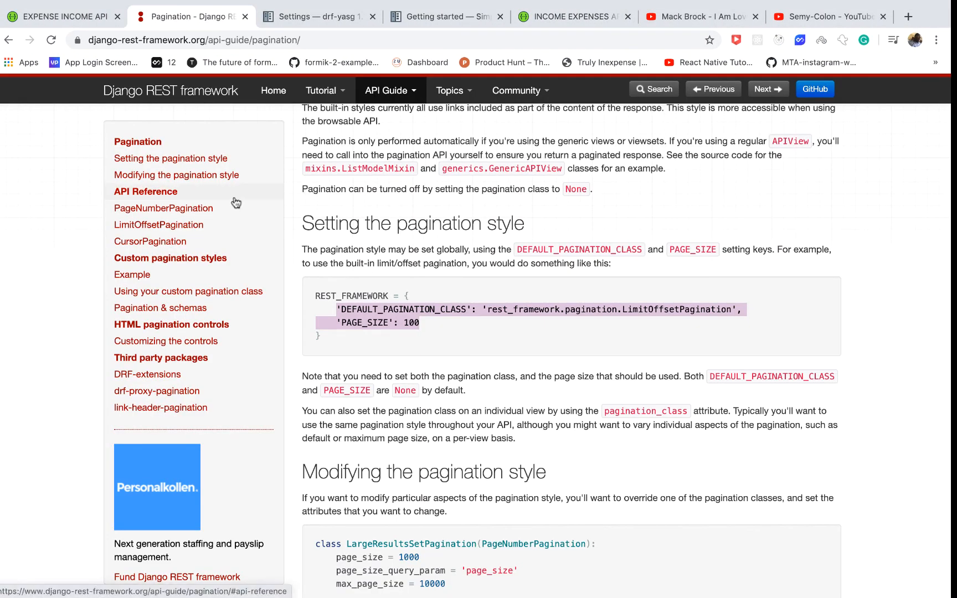
scroll("down", 3)
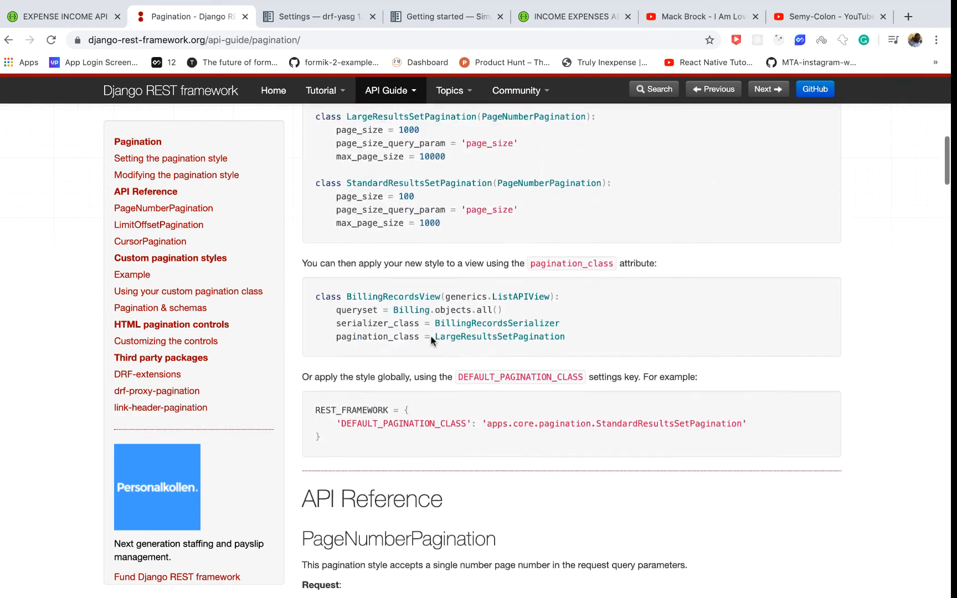
scroll("down", 3)
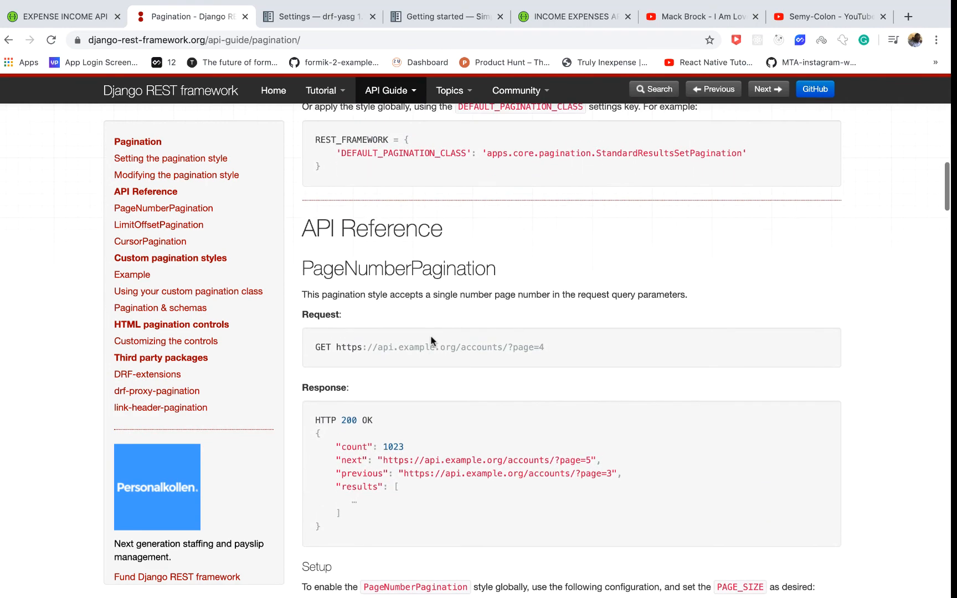
scroll("down", 3)
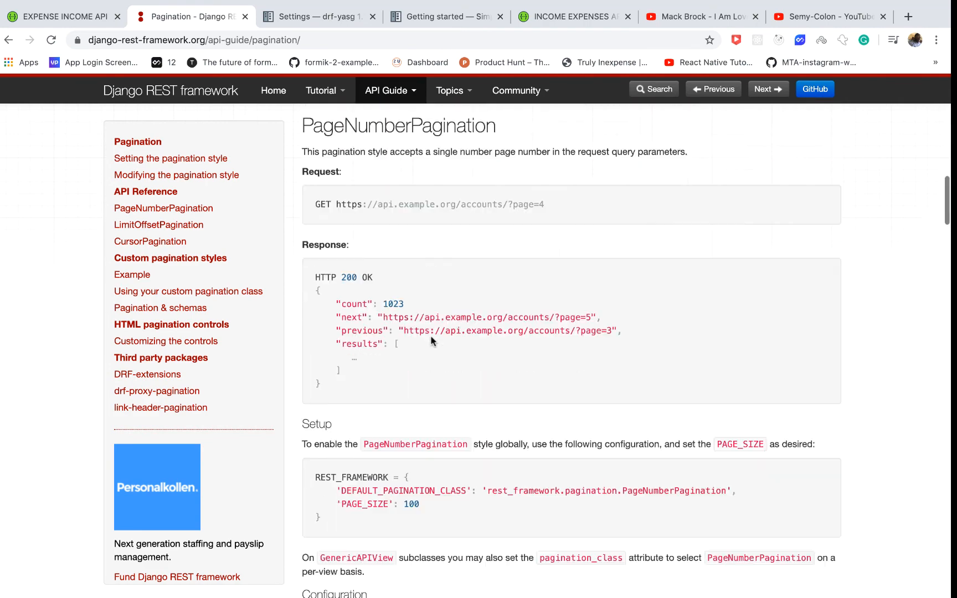
scroll("down", 3)
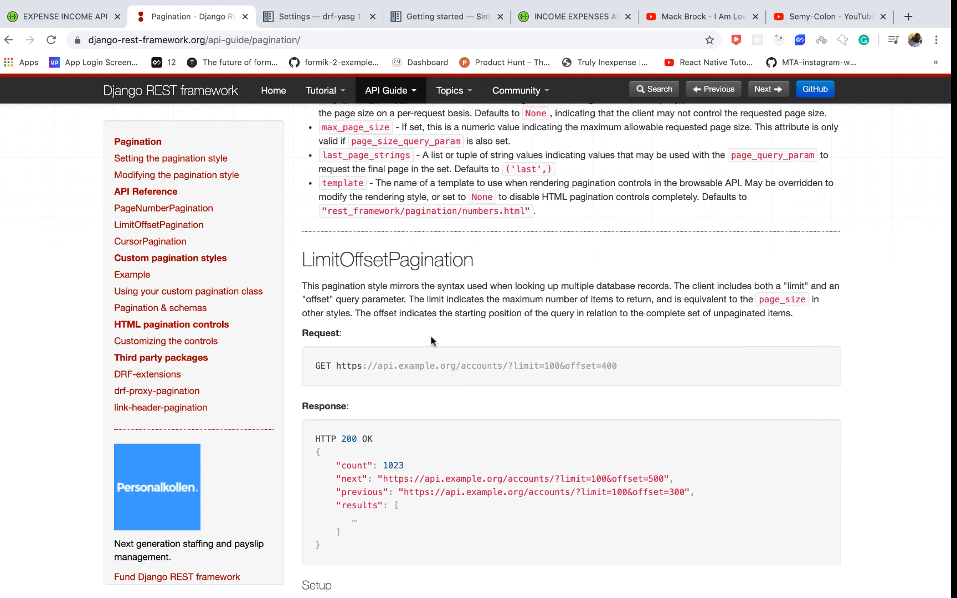